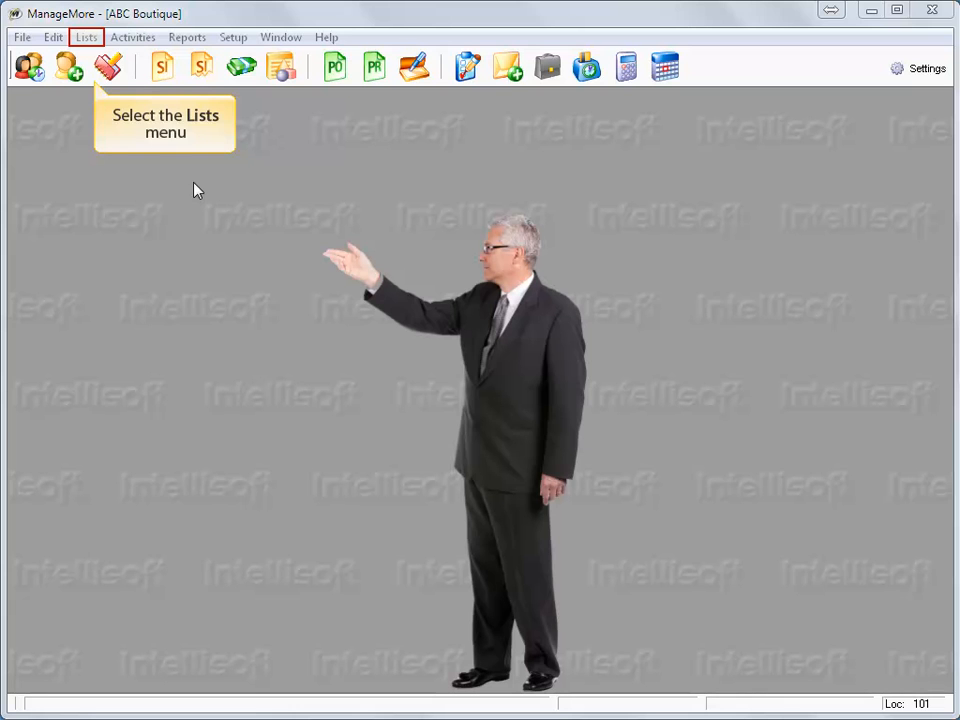
pyautogui.moveTo(86, 36)
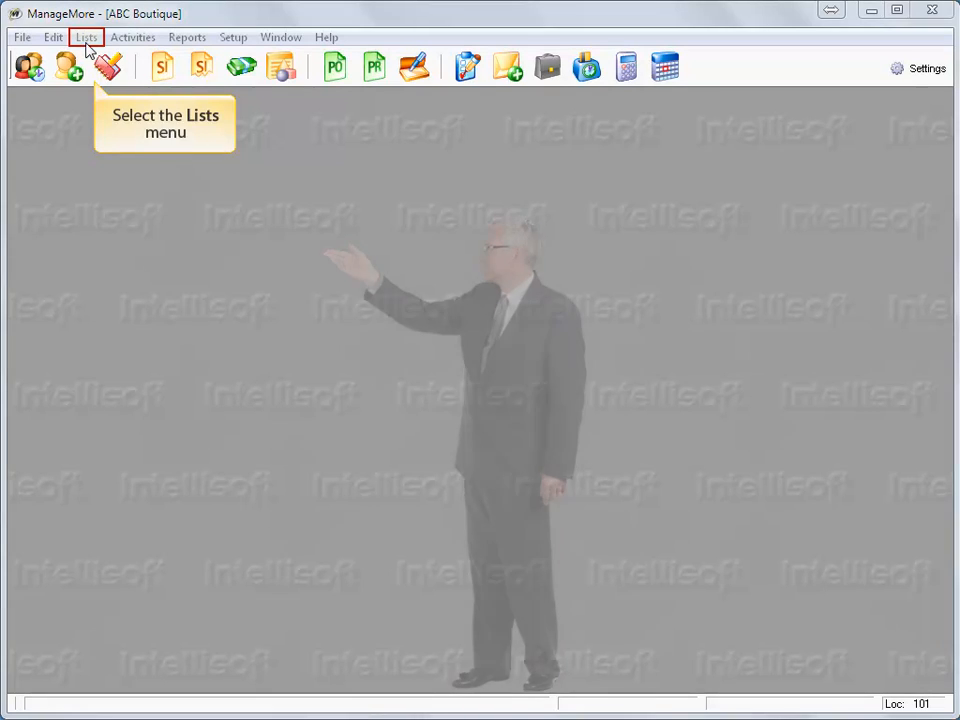
# Open the Supertrack Inventory list from the Lists > Inventory menu.
pyautogui.click(86, 36)
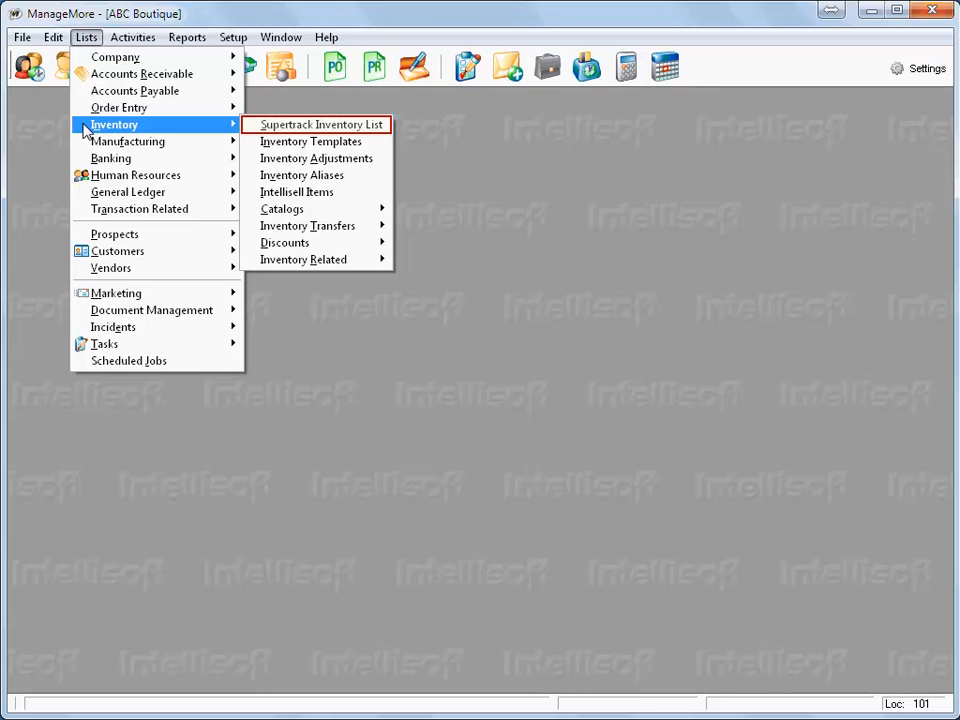
pyautogui.click(324, 124)
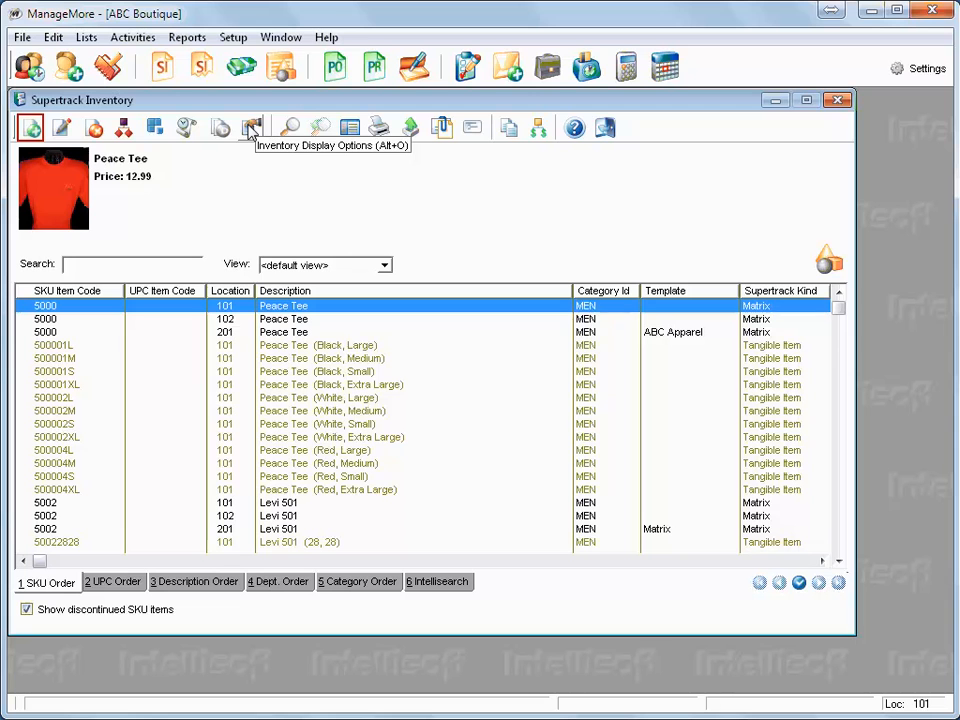
pyautogui.moveTo(150, 132)
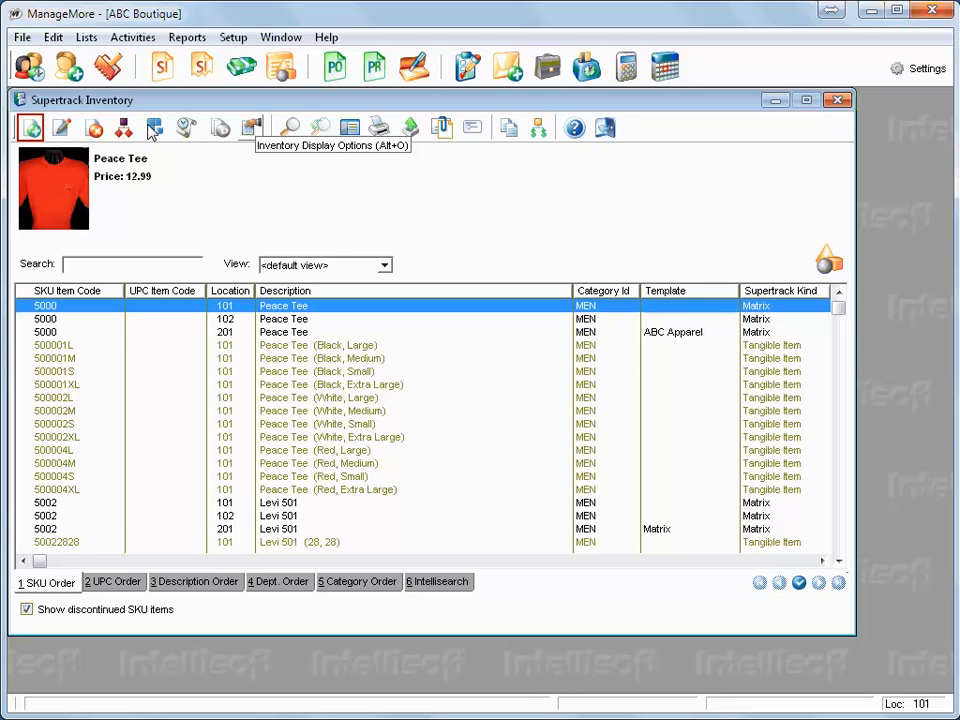
# Add a new Matrix-template item with SKU 8010 described as Florida Sun T-Shirt.
pyautogui.click(28, 128)
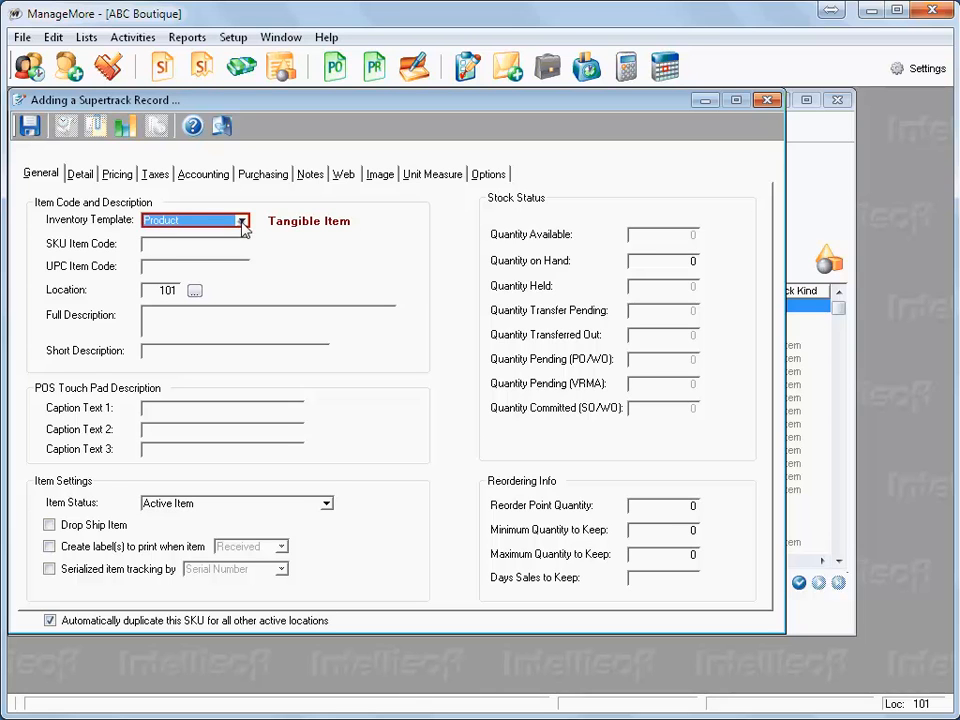
pyautogui.click(242, 218)
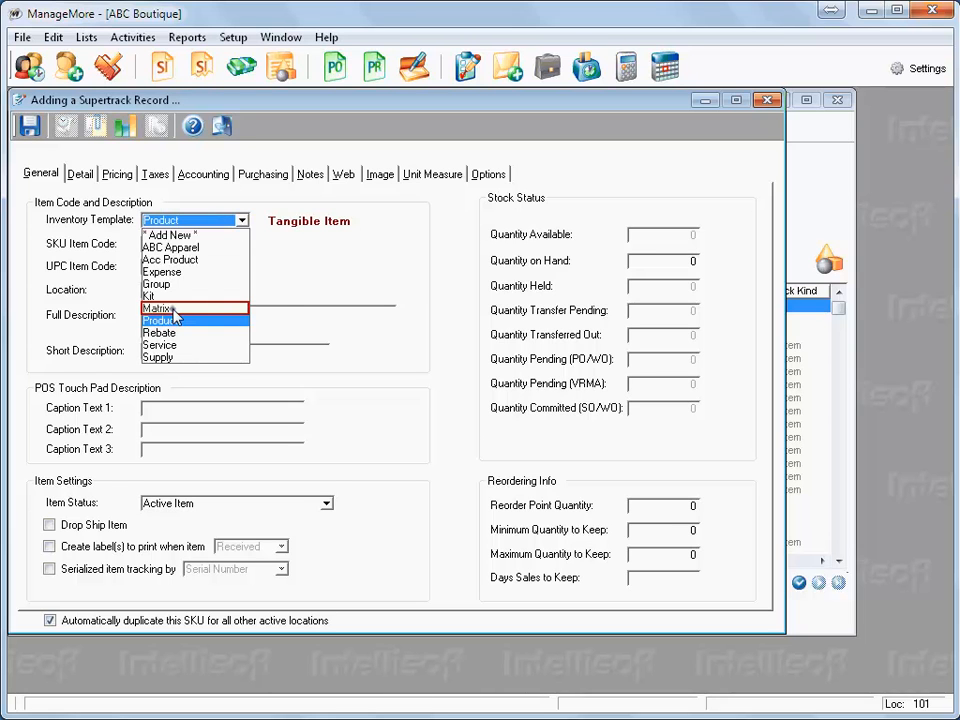
pyautogui.click(160, 308)
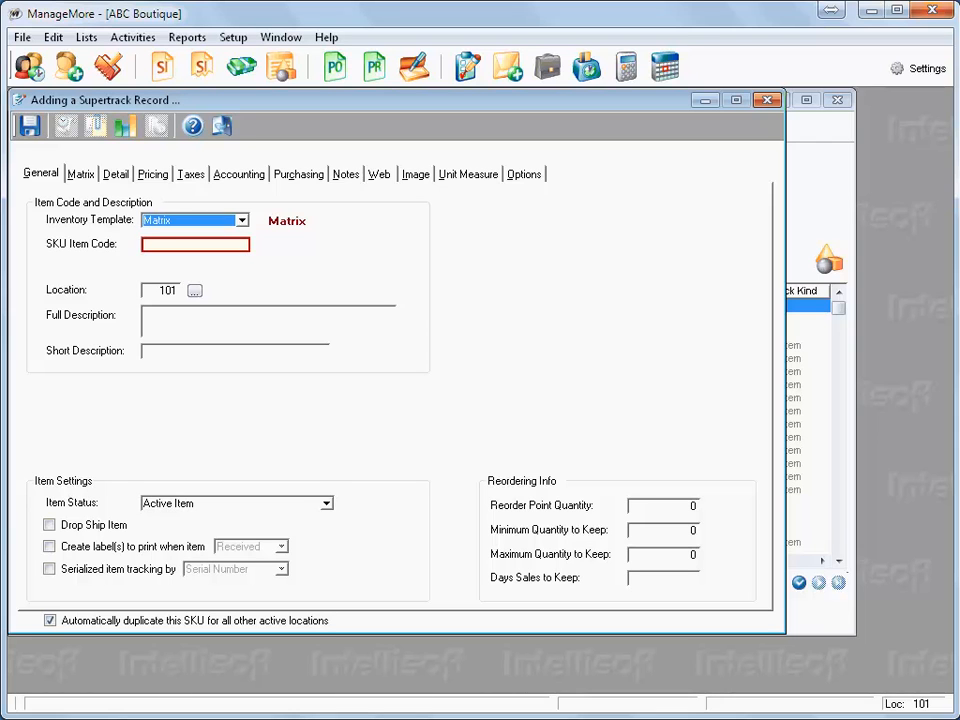
pyautogui.write('8010')
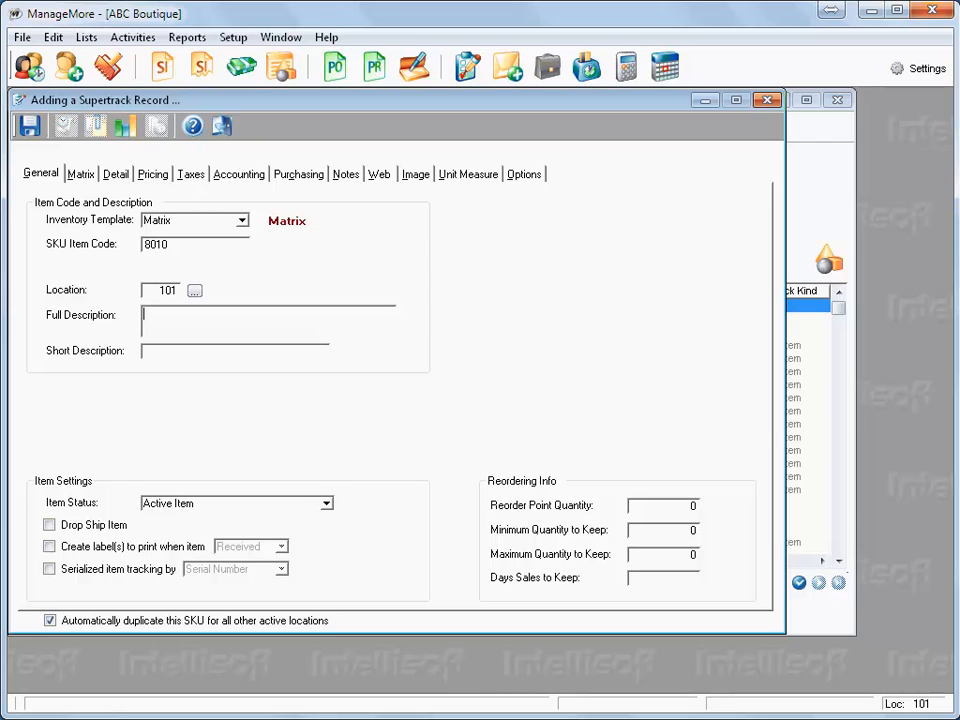
pyautogui.write('Florida Sun T-Shirt')
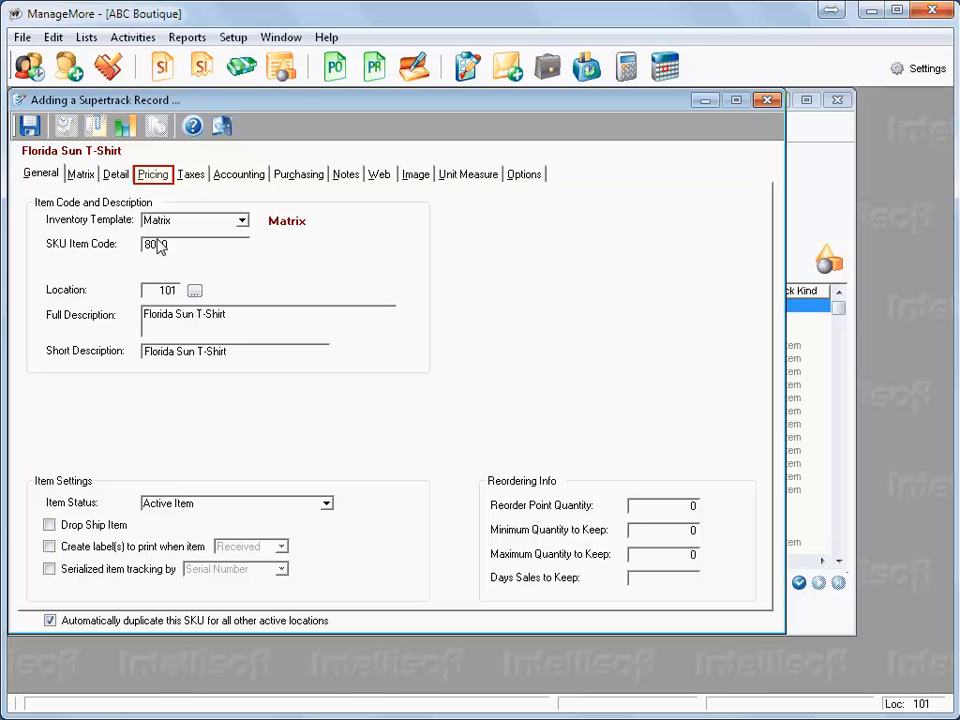
# Enter base prices 12.99 standard, 11.99 discount and 10.00 reseller, then view the Matrix details.
pyautogui.click(152, 172)
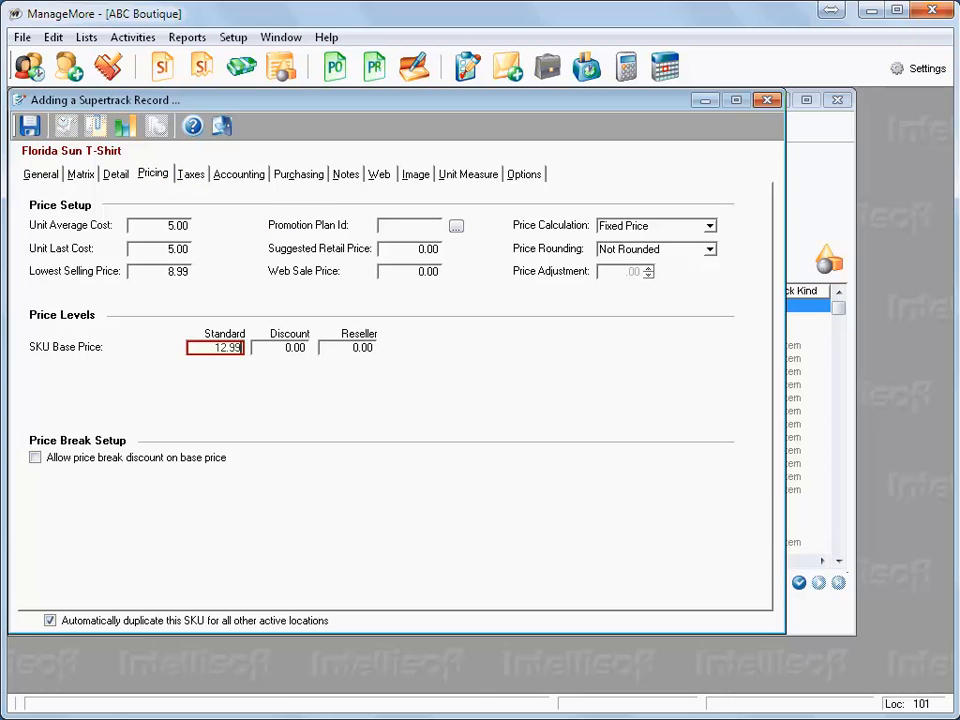
pyautogui.click(280, 348)
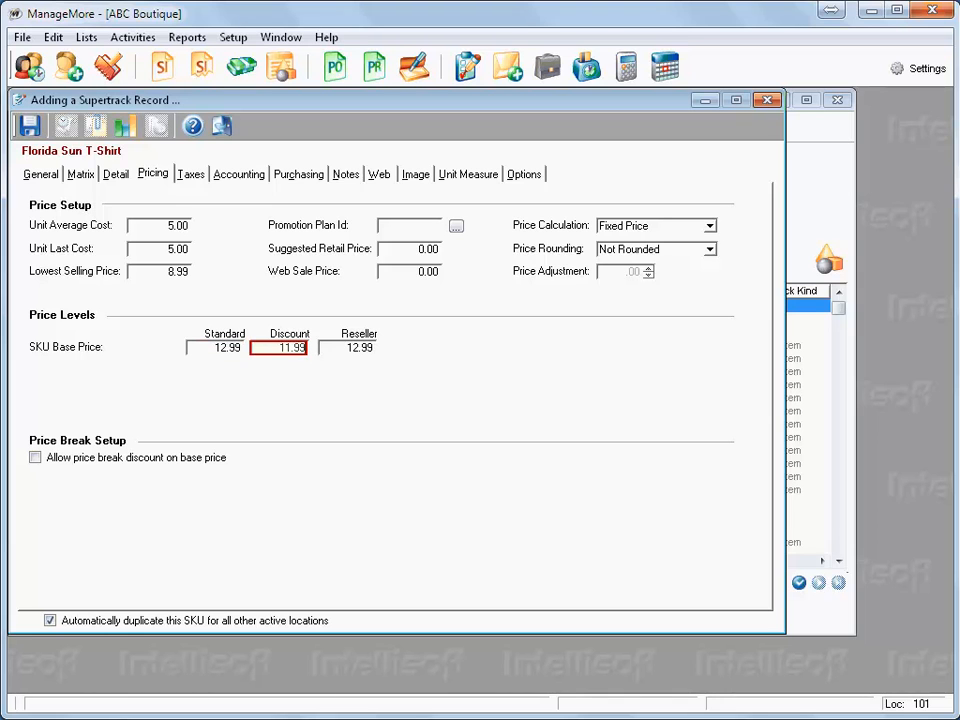
pyautogui.click(346, 348)
pyautogui.write('10')
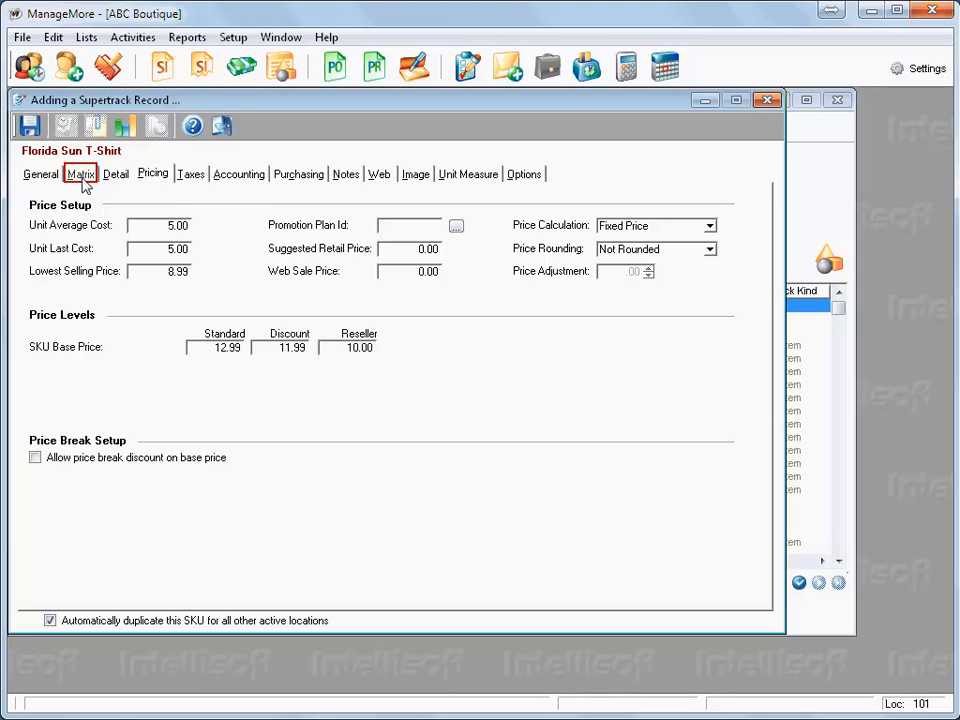
pyautogui.click(80, 172)
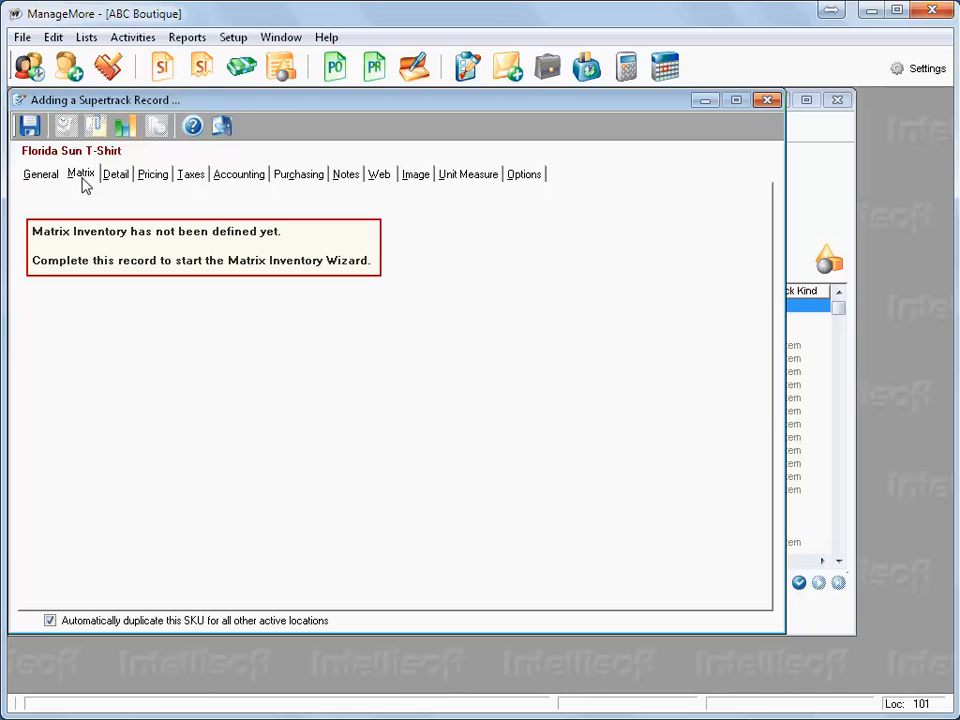
# Save the item to launch the Matrix Inventory Wizard and advance to attribute selection.
pyautogui.click(28, 124)
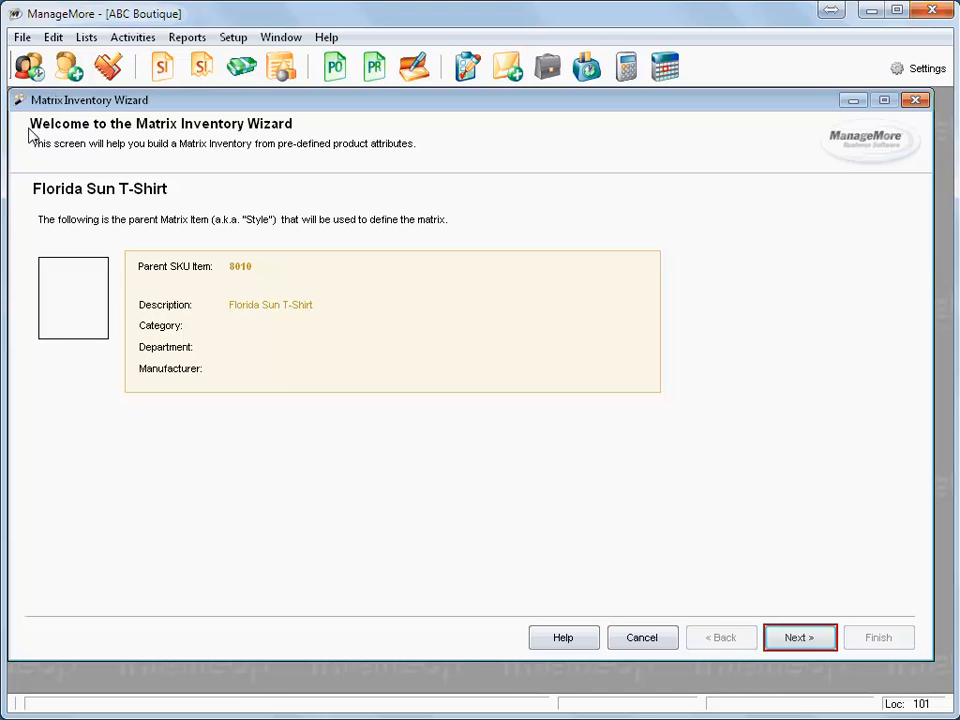
pyautogui.moveTo(792, 530)
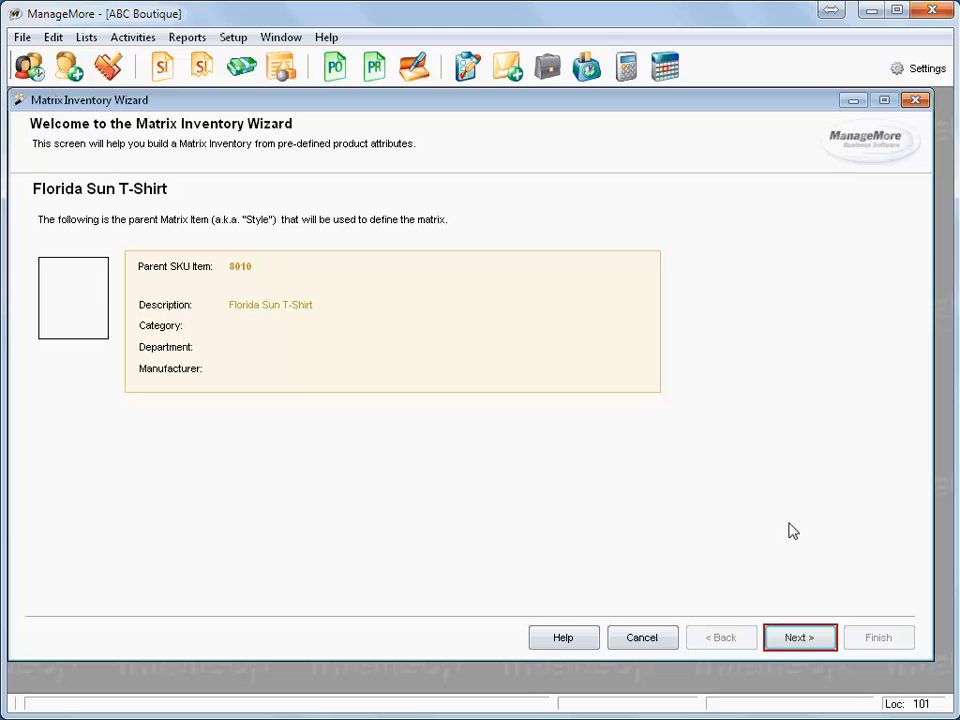
pyautogui.click(800, 636)
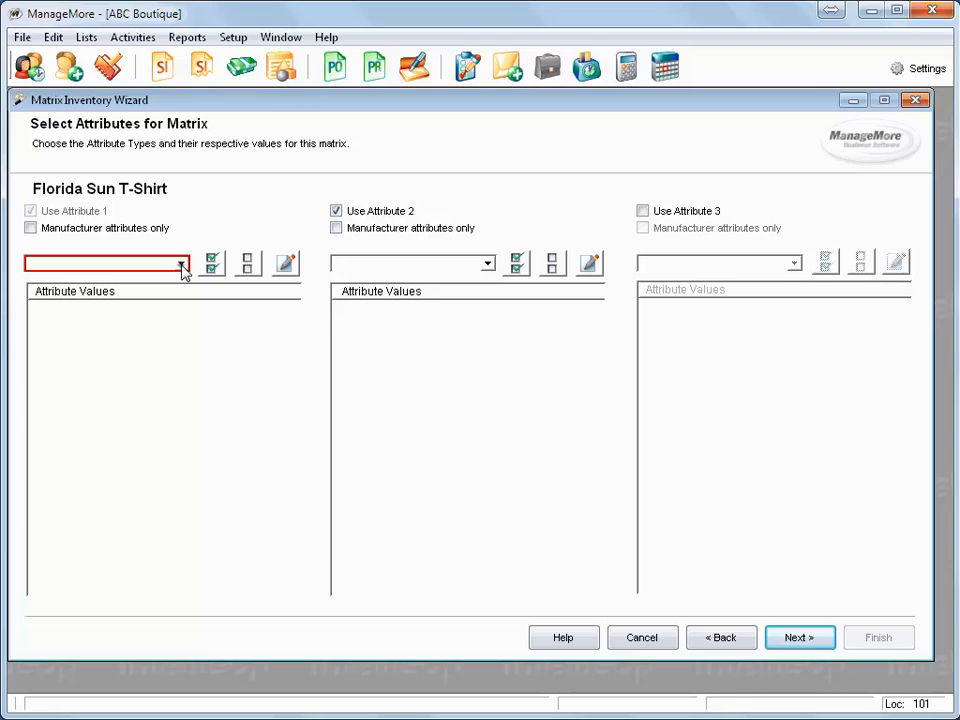
# Set Size as the first attribute and tick Extra Large, Extra Small, Large, Medium and Small.
pyautogui.click(180, 264)
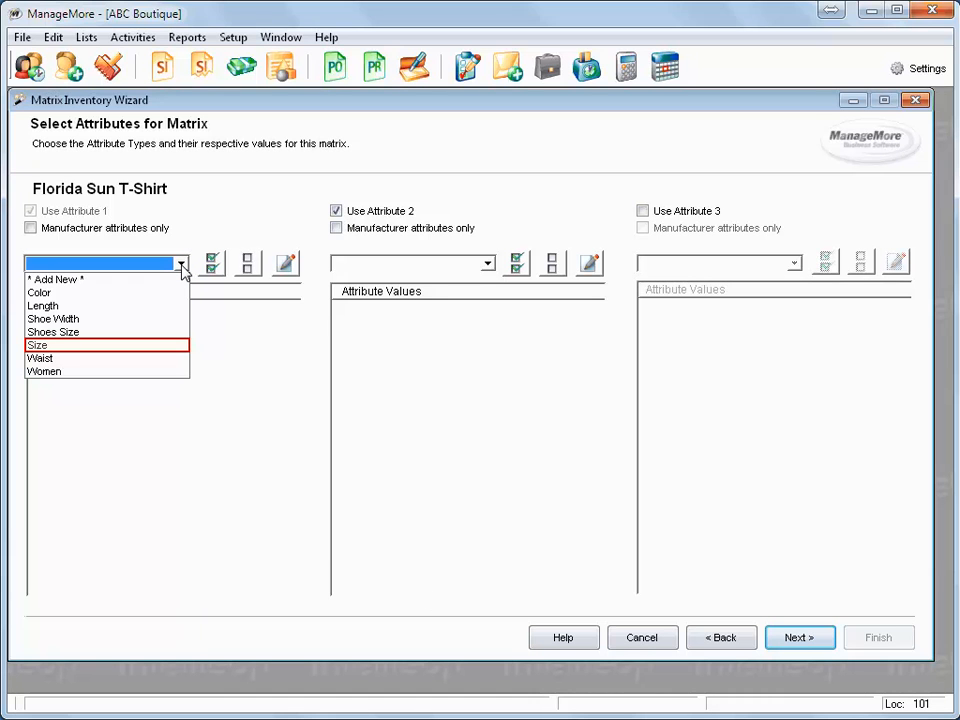
pyautogui.moveTo(52, 352)
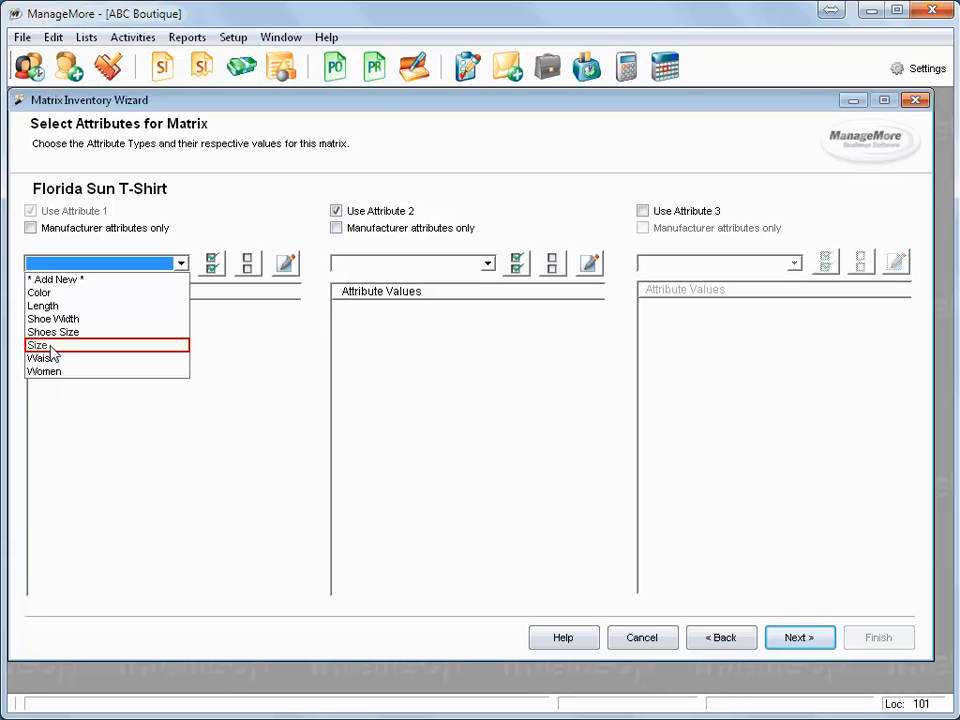
pyautogui.click(38, 344)
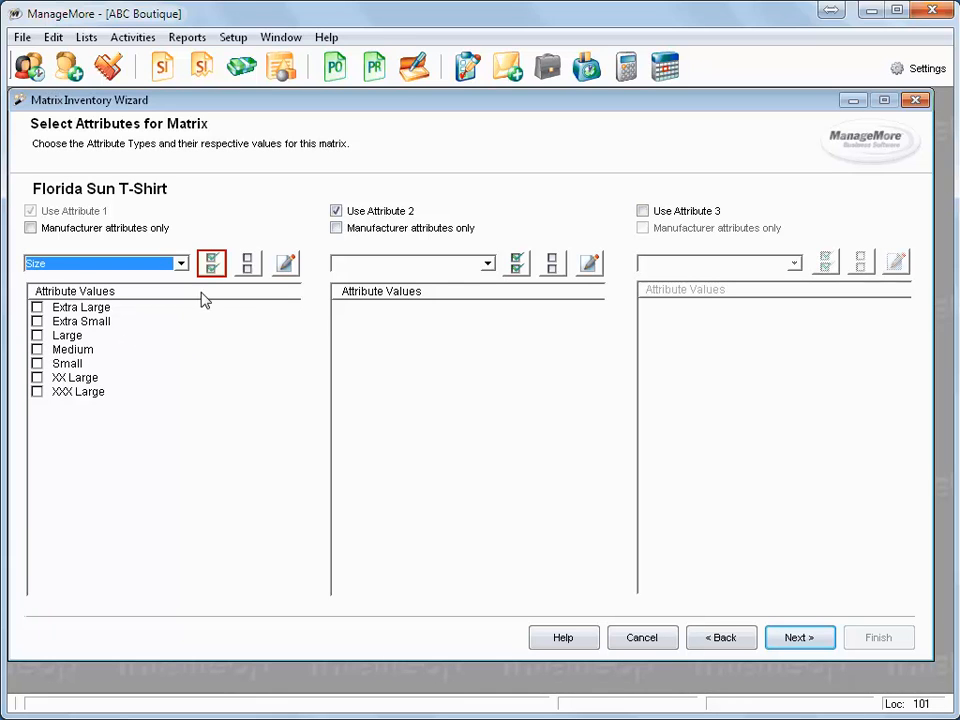
pyautogui.click(246, 264)
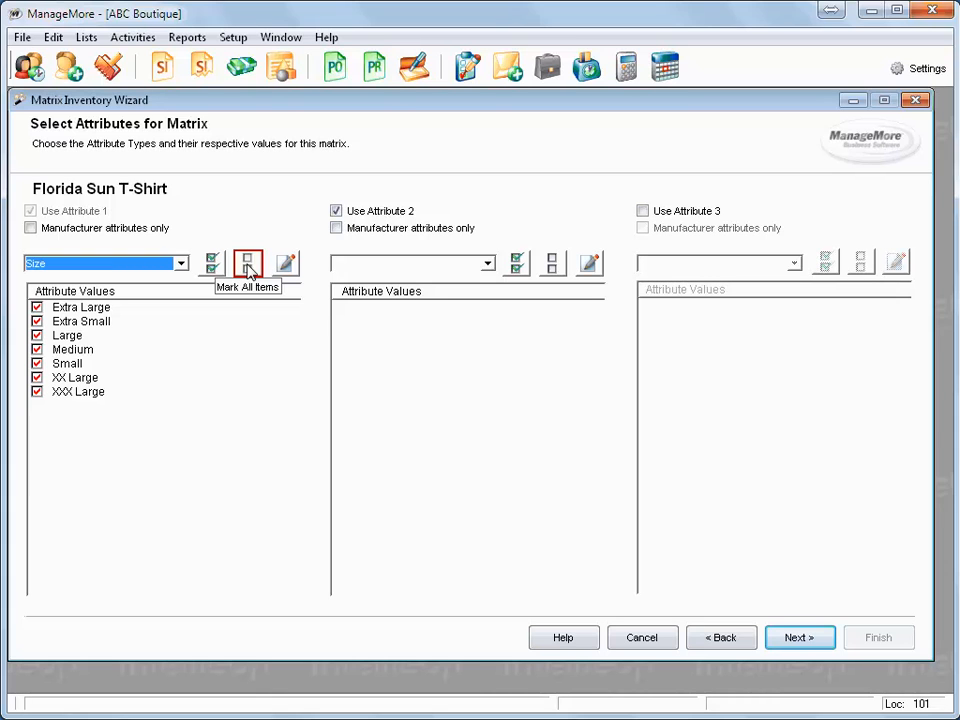
pyautogui.click(248, 264)
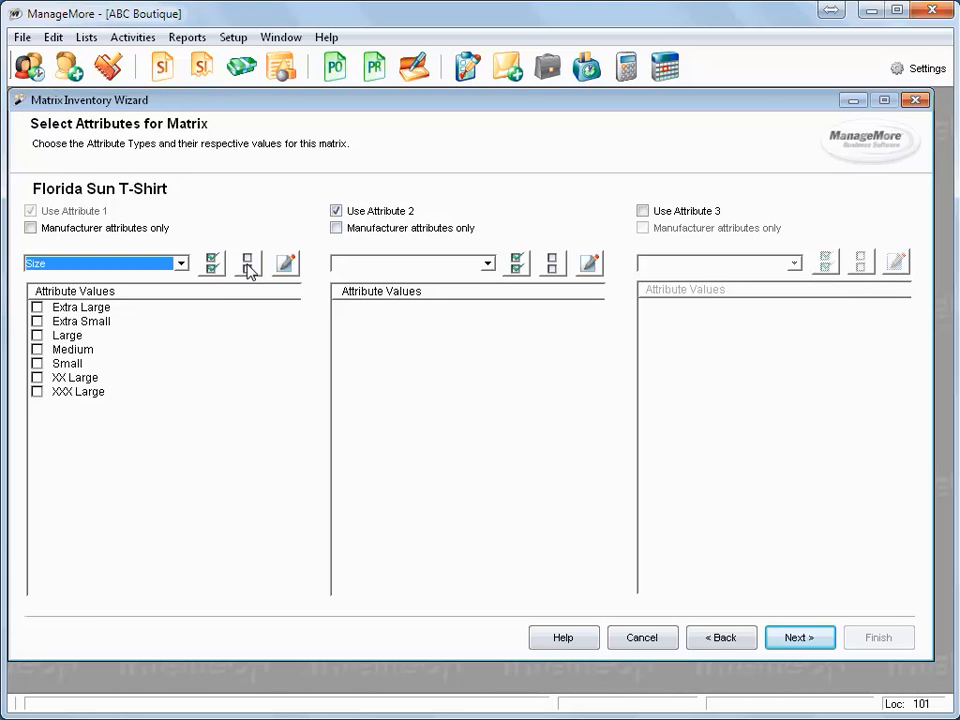
pyautogui.click(38, 308)
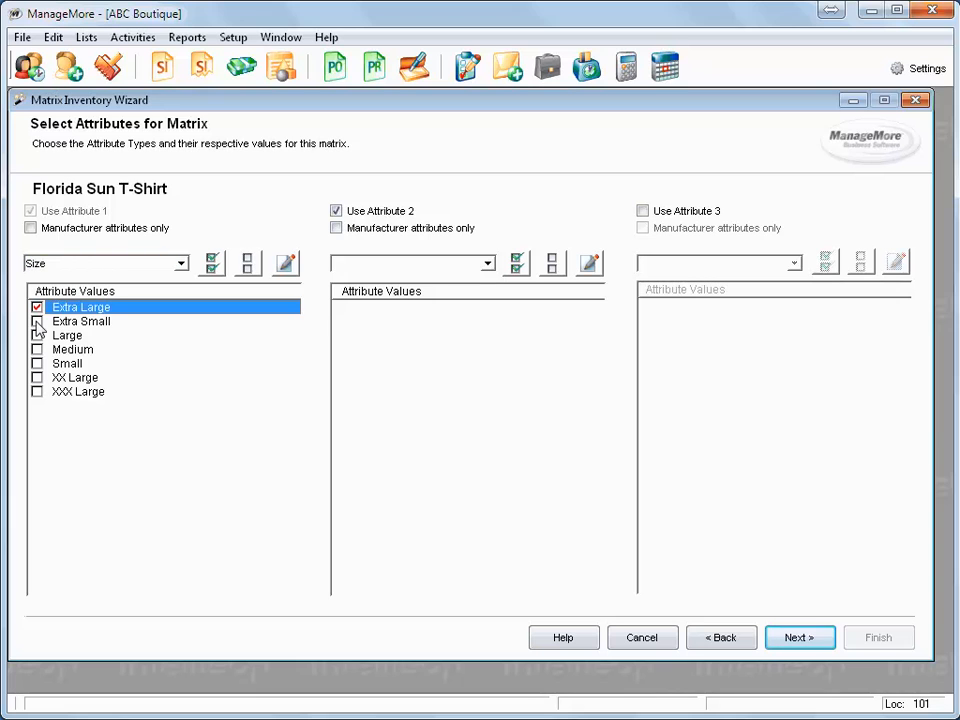
pyautogui.click(38, 320)
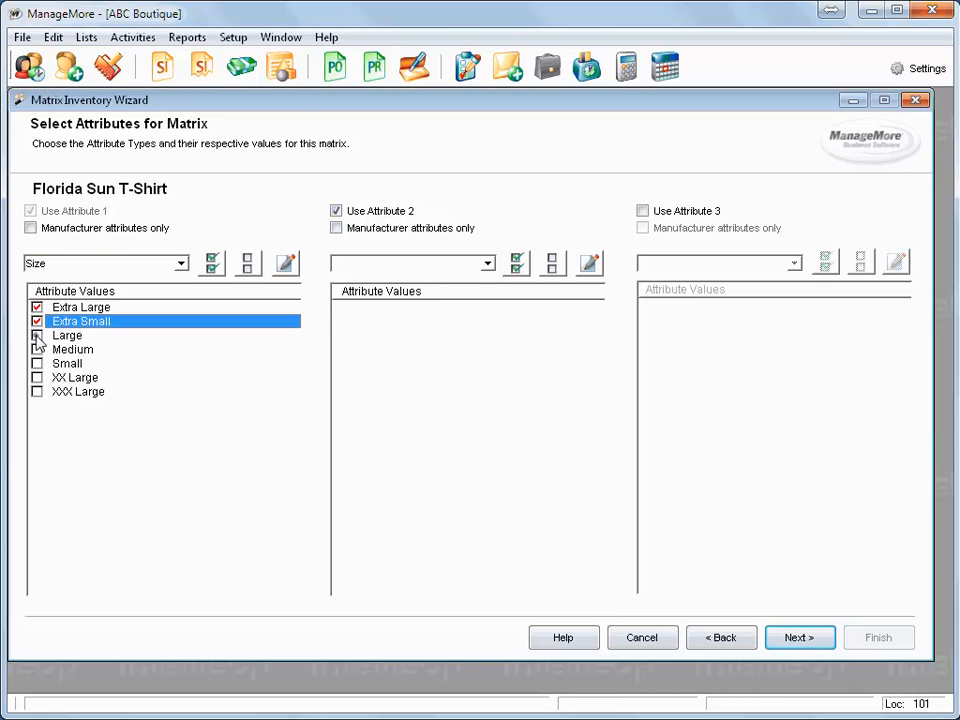
pyautogui.click(38, 336)
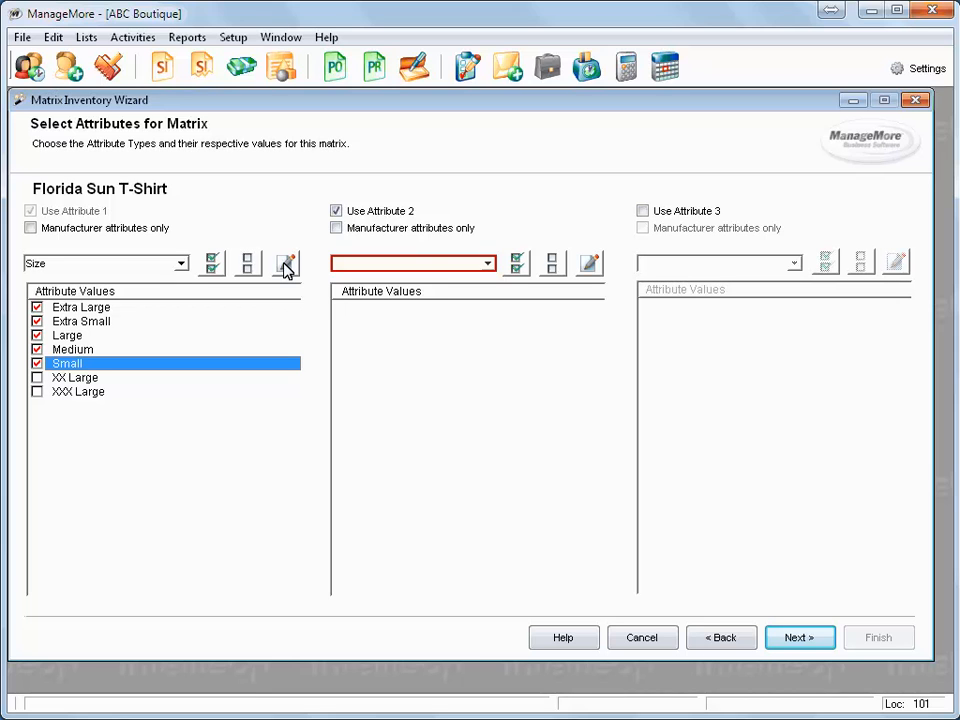
pyautogui.moveTo(490, 270)
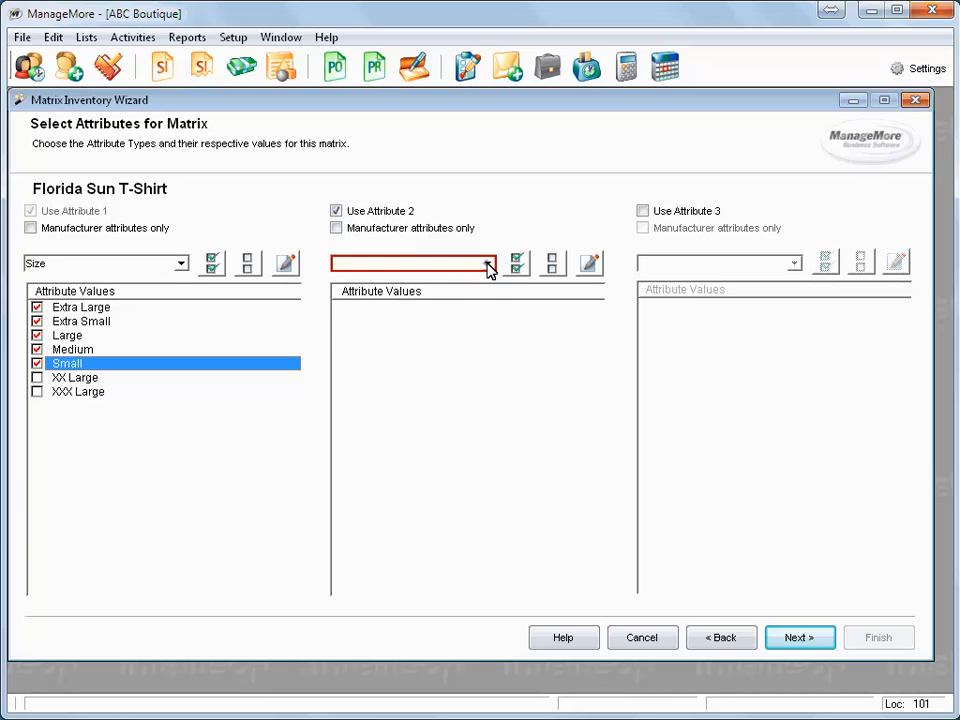
# Choose Color as the second attribute and open its attribute type record for editing.
pyautogui.click(488, 264)
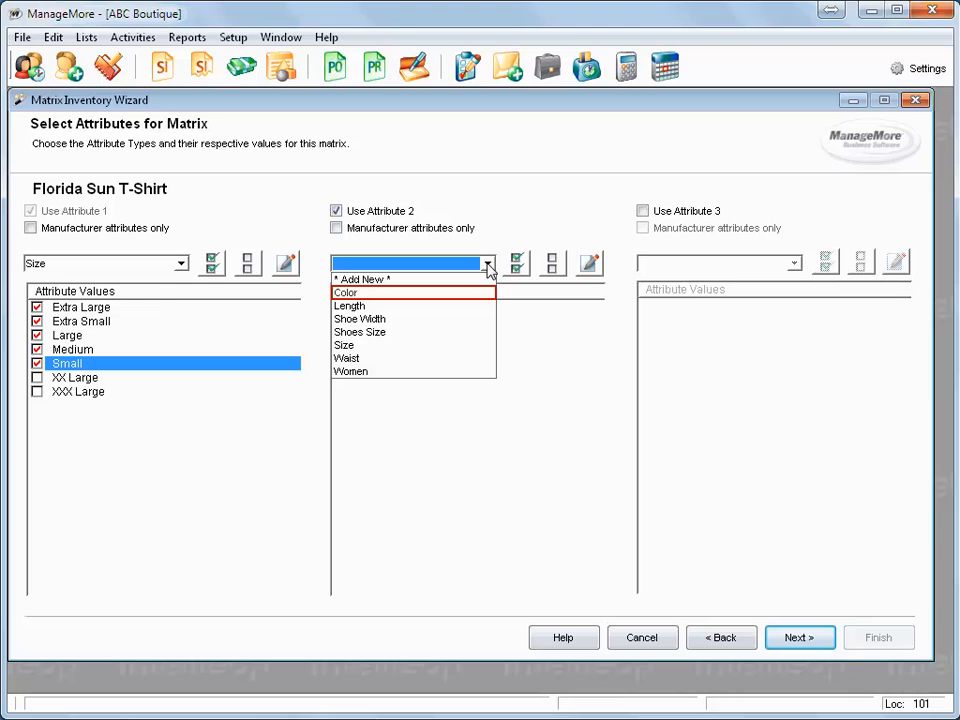
pyautogui.moveTo(364, 300)
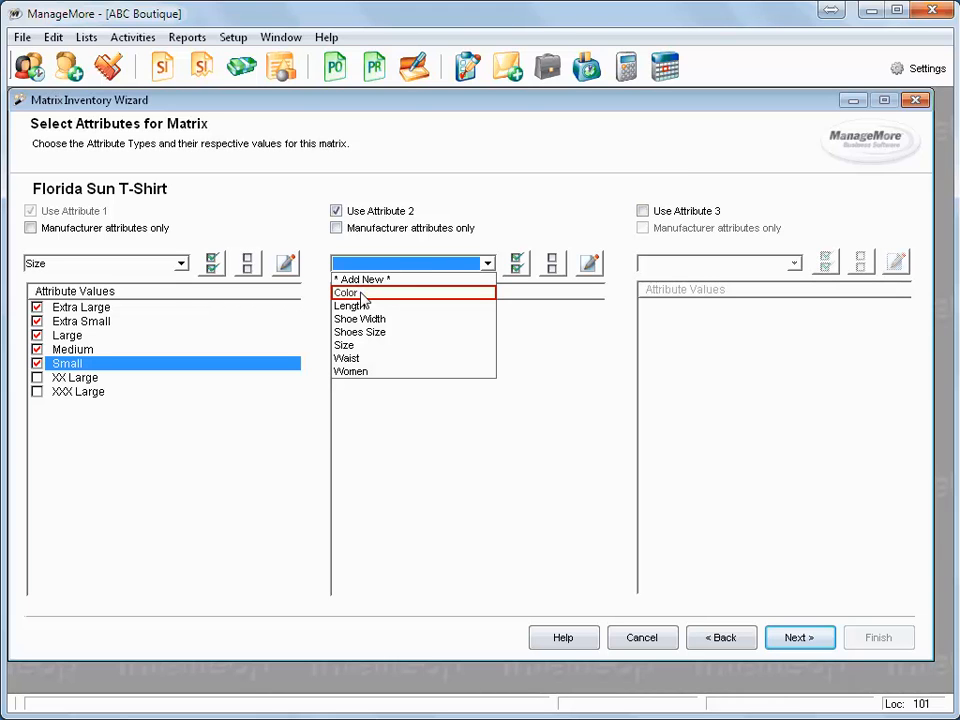
pyautogui.click(348, 292)
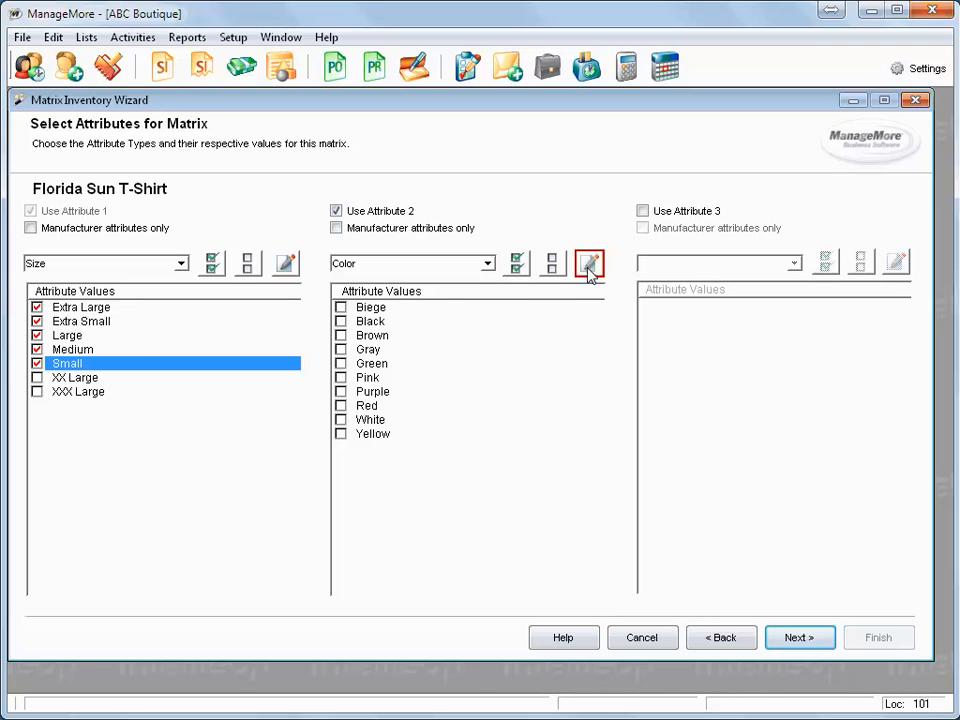
pyautogui.click(588, 264)
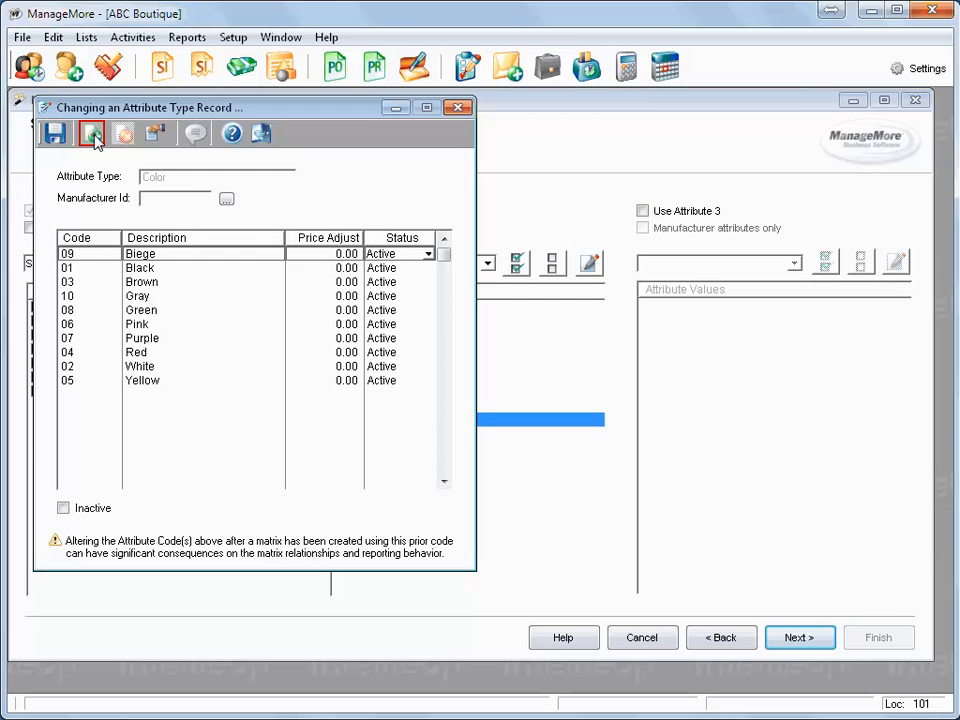
# Add Blue as a new Color attribute value and save it.
pyautogui.click(90, 132)
pyautogui.write('Blue')
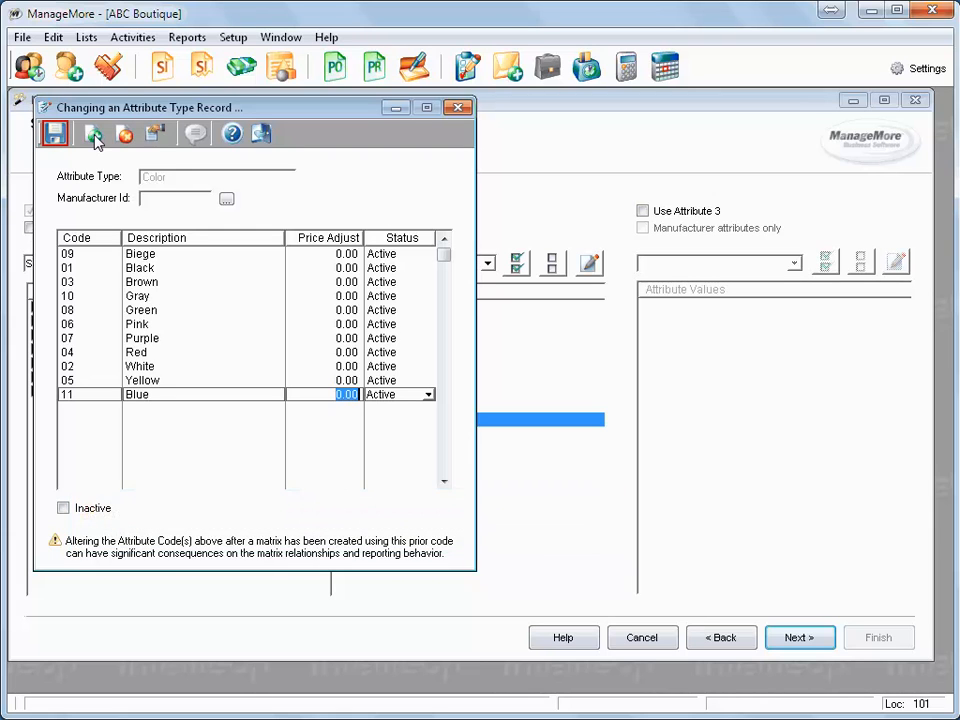
pyautogui.click(52, 132)
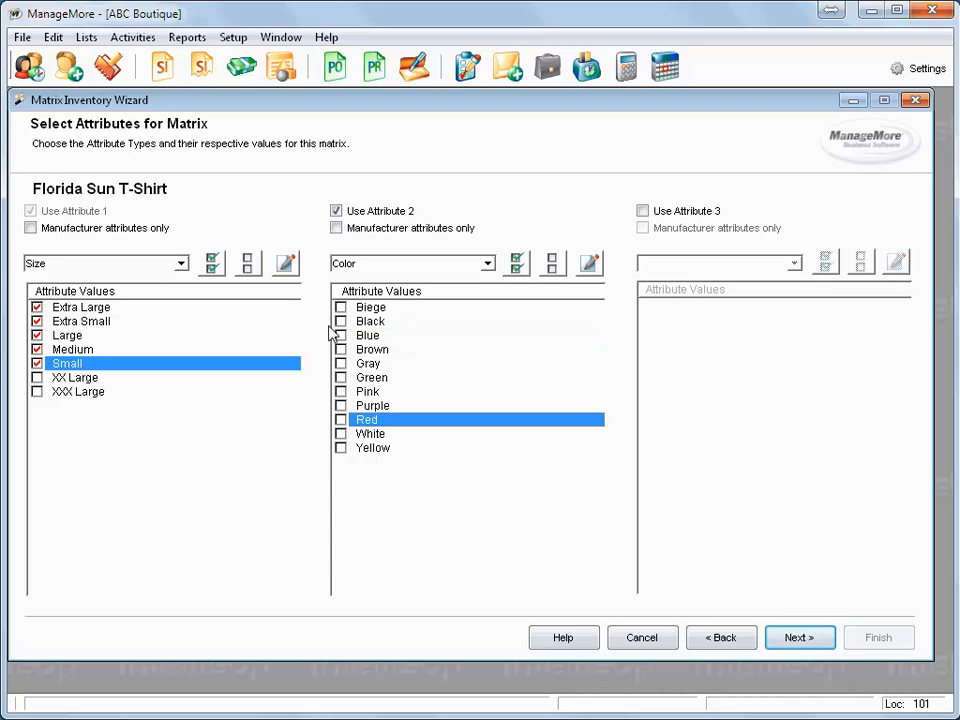
# Tick Black, Blue and White as colors and review the 15 resulting matrix items.
pyautogui.click(340, 432)
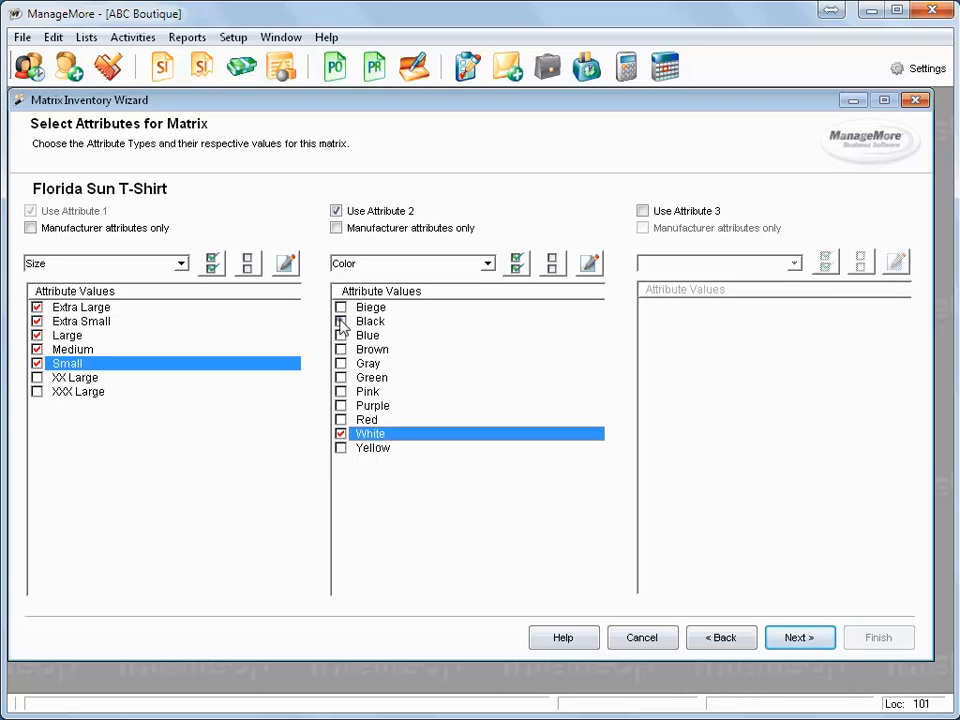
pyautogui.click(340, 320)
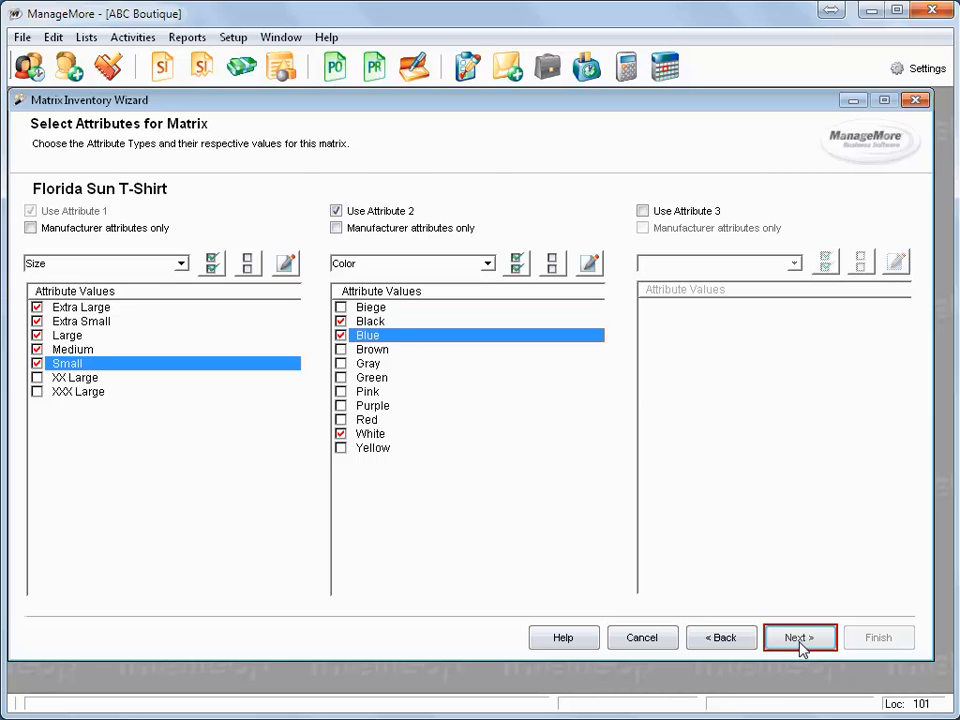
pyautogui.click(800, 636)
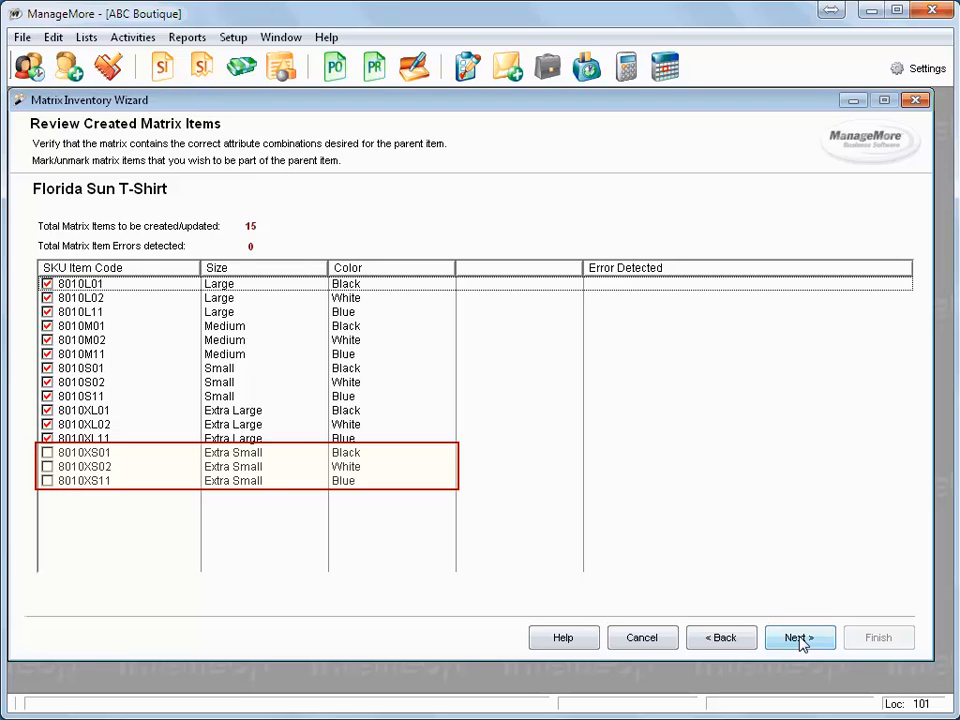
# Include the Extra Small items so all 15 combinations are checked and continue to UPC codes.
pyautogui.click(46, 452)
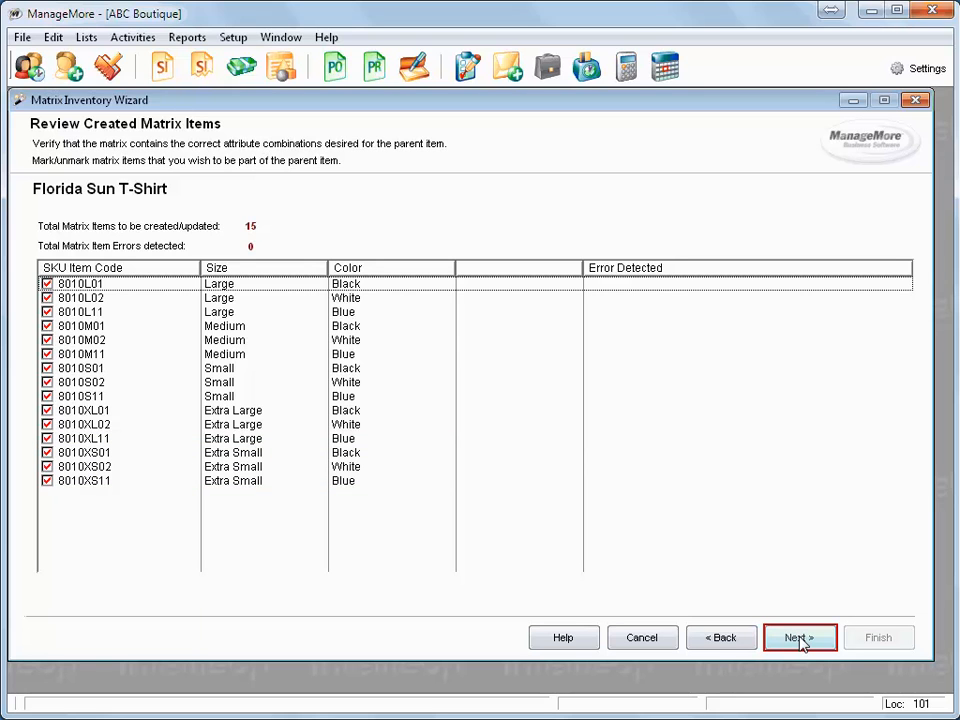
pyautogui.click(800, 636)
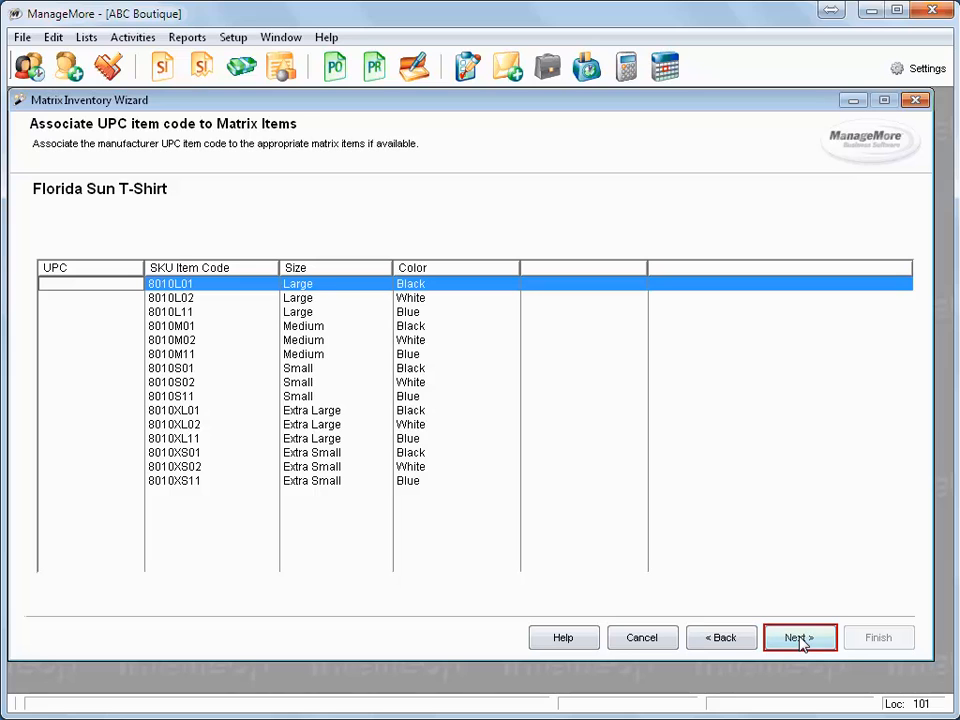
# Skip the UPC codes and finish the wizard, creating the matrix child items.
pyautogui.click(800, 636)
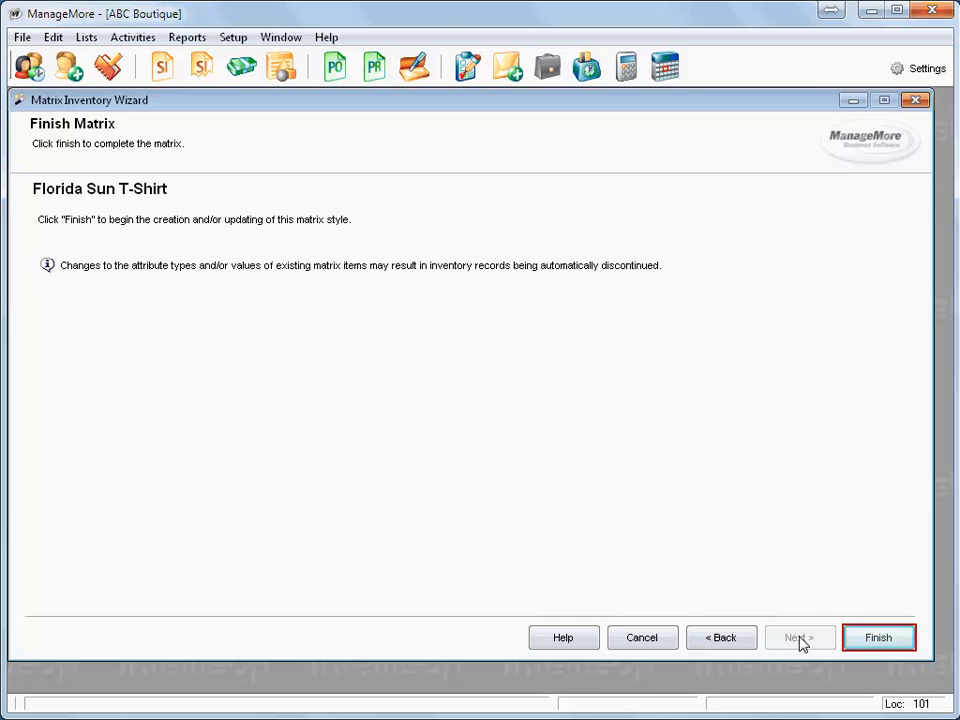
pyautogui.moveTo(878, 638)
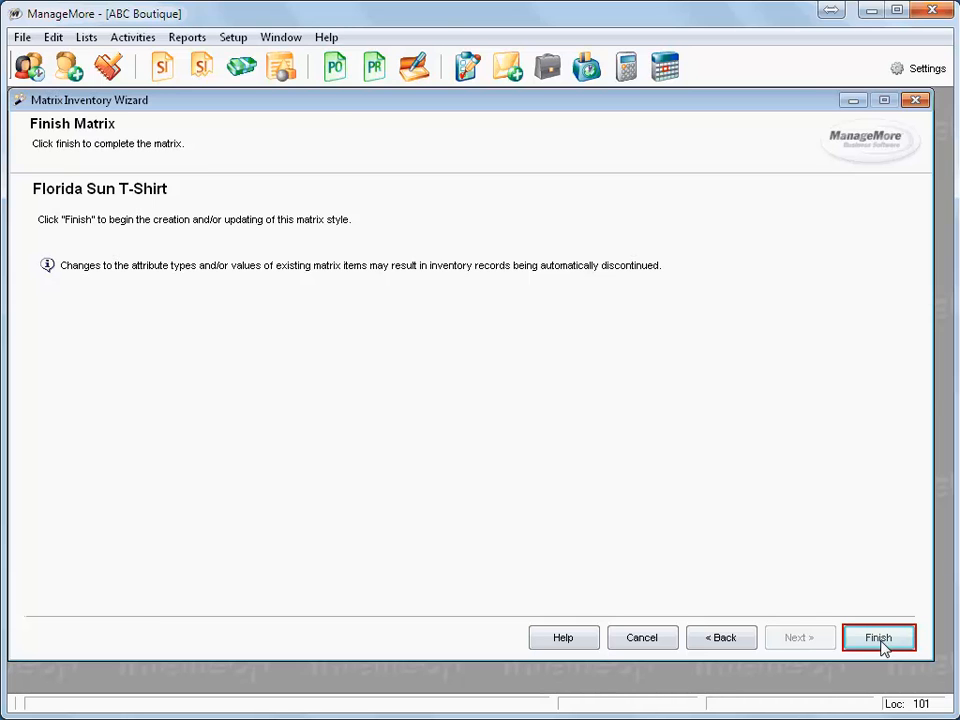
pyautogui.click(878, 636)
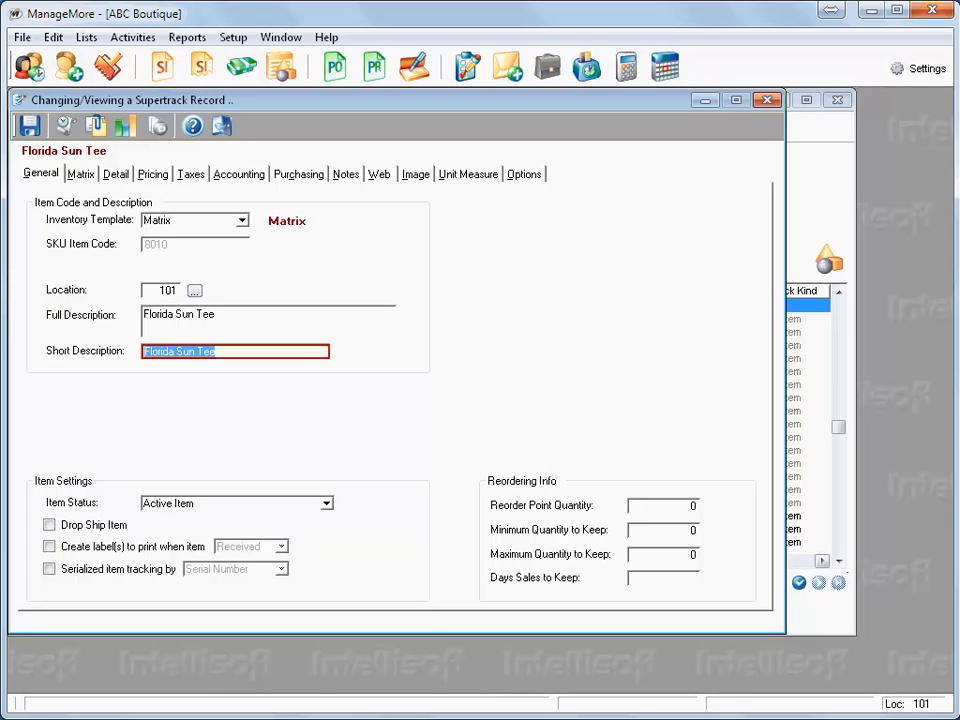
# Save and close the Florida Sun Tee record so SKU 8010 lists its 15 child items.
pyautogui.click(28, 124)
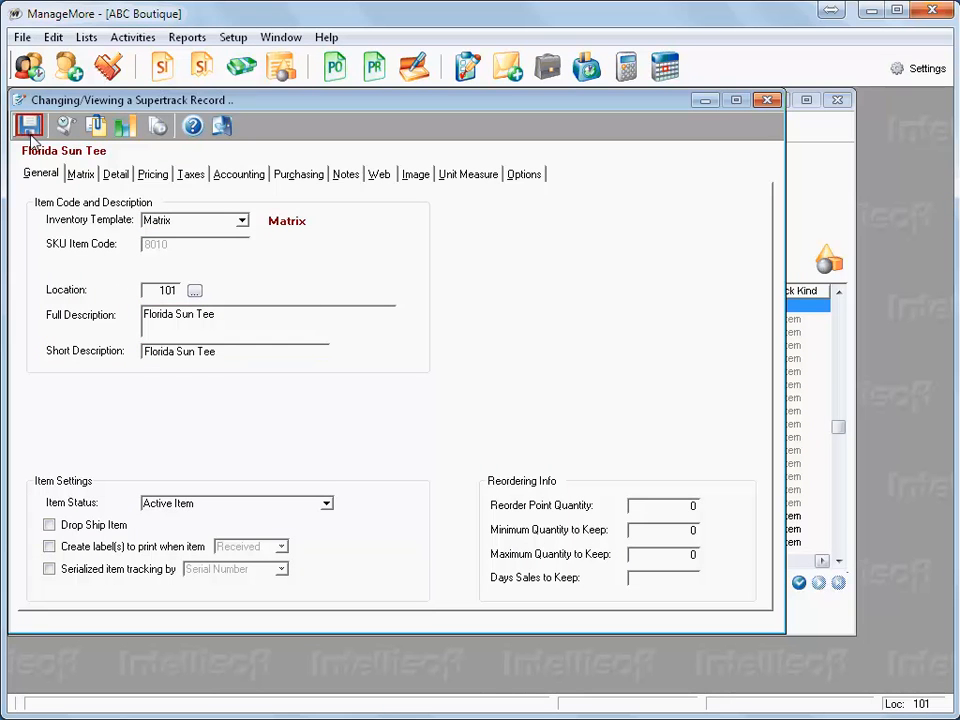
pyautogui.click(28, 128)
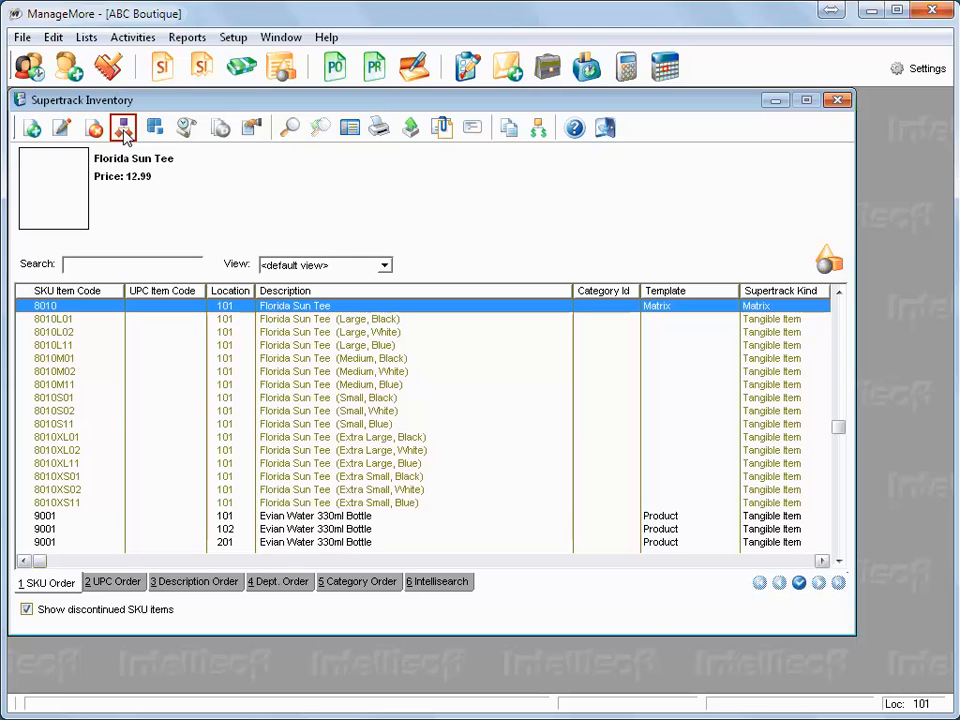
# Rerun the matrix wizard adding XX Large size and Pink colour, finishing with 24 Florida Sun Tee variants.
pyautogui.click(122, 128)
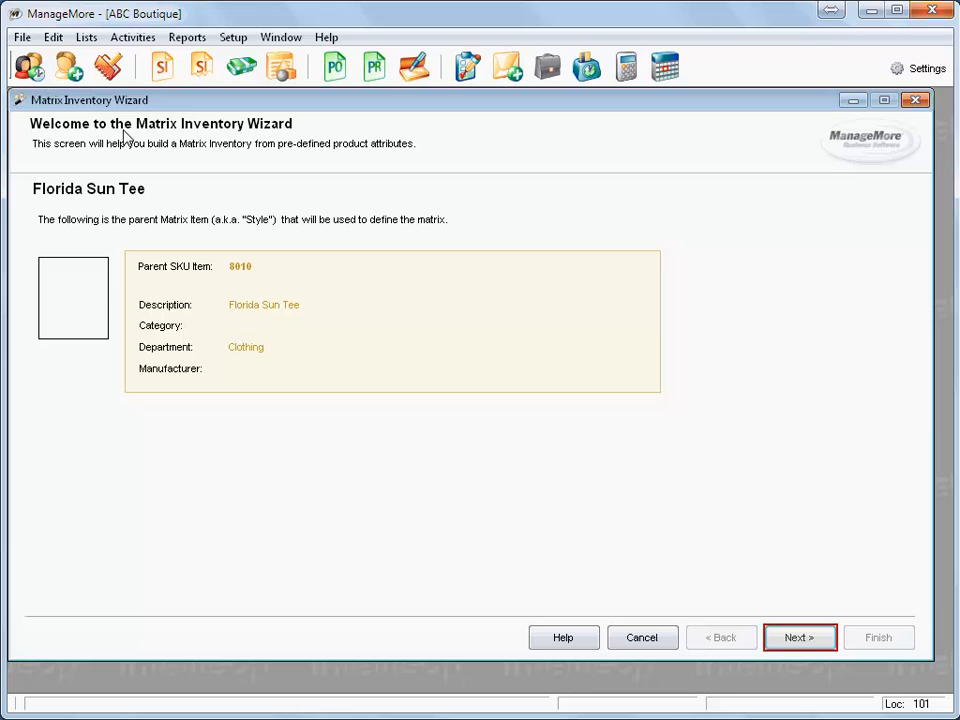
pyautogui.moveTo(392, 164)
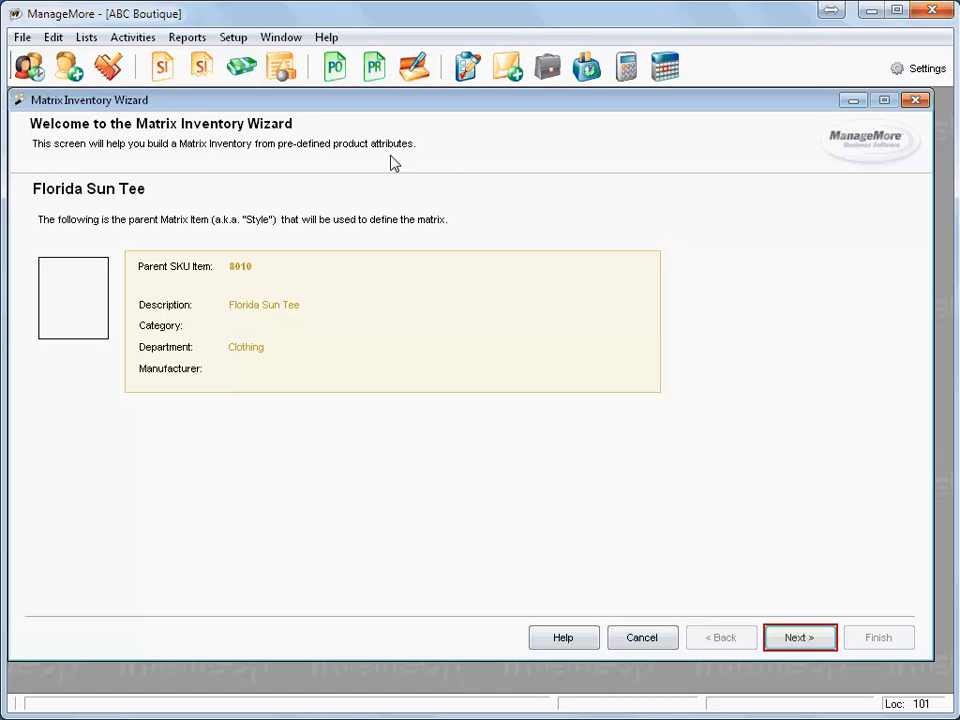
pyautogui.click(800, 636)
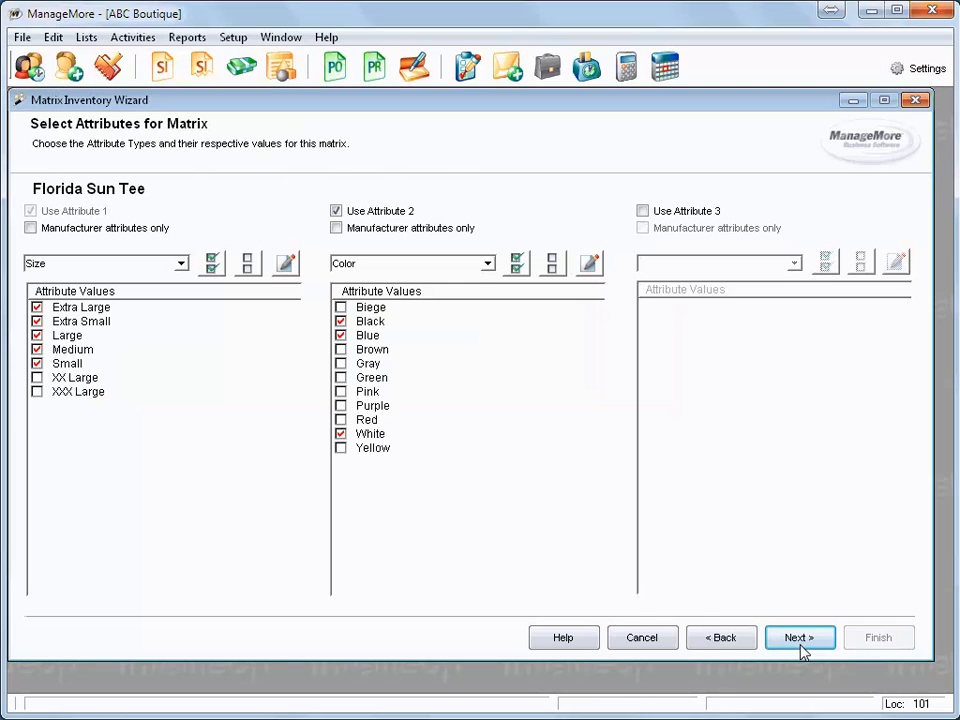
pyautogui.click(38, 376)
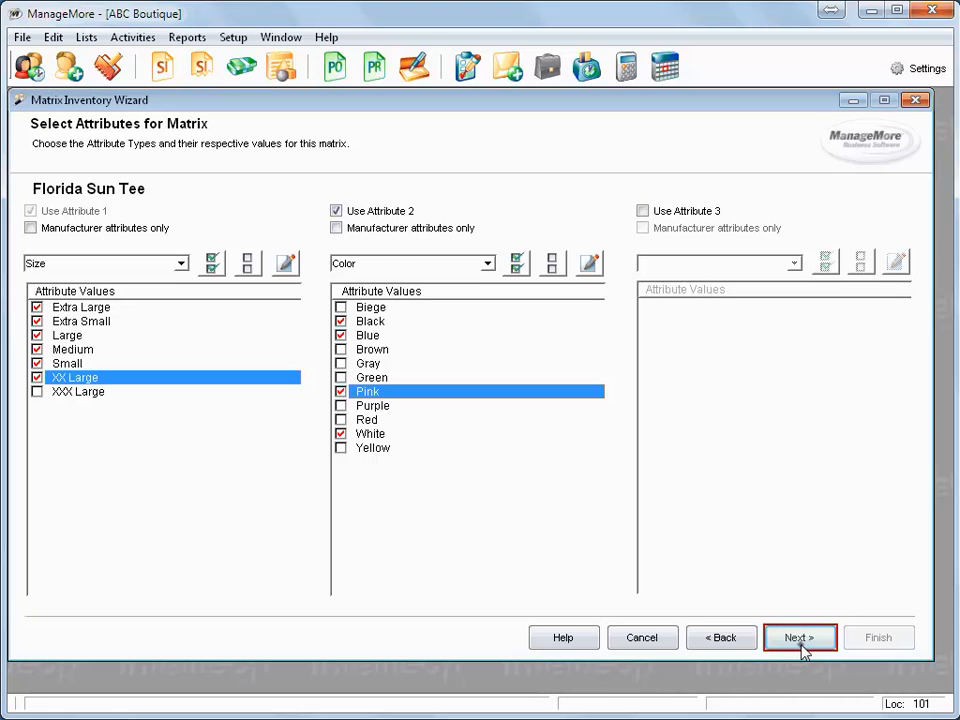
pyautogui.click(800, 636)
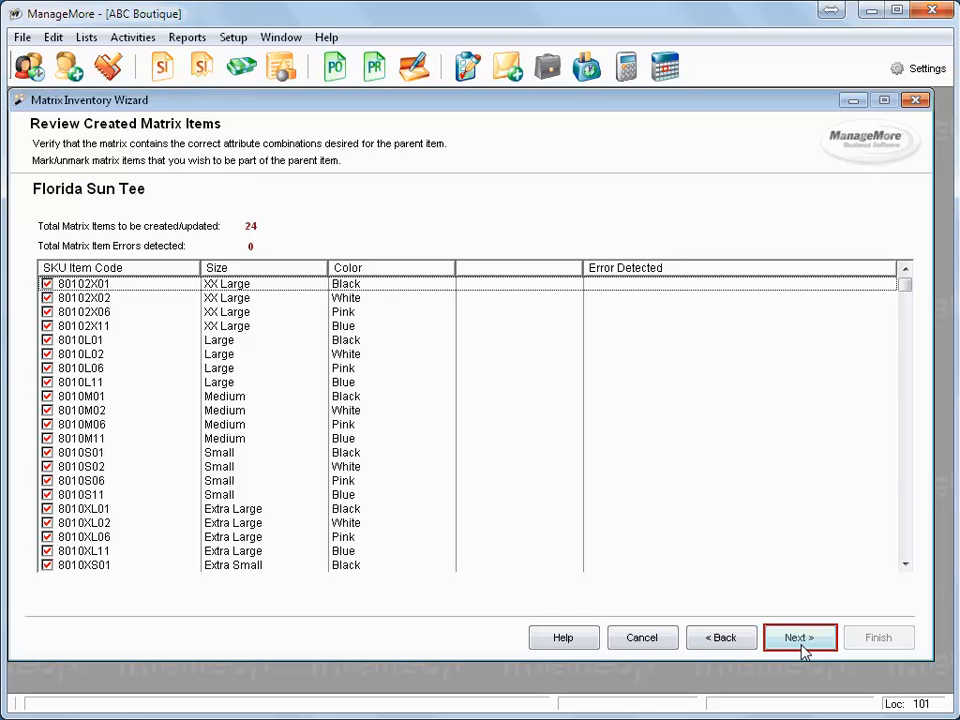
pyautogui.click(800, 636)
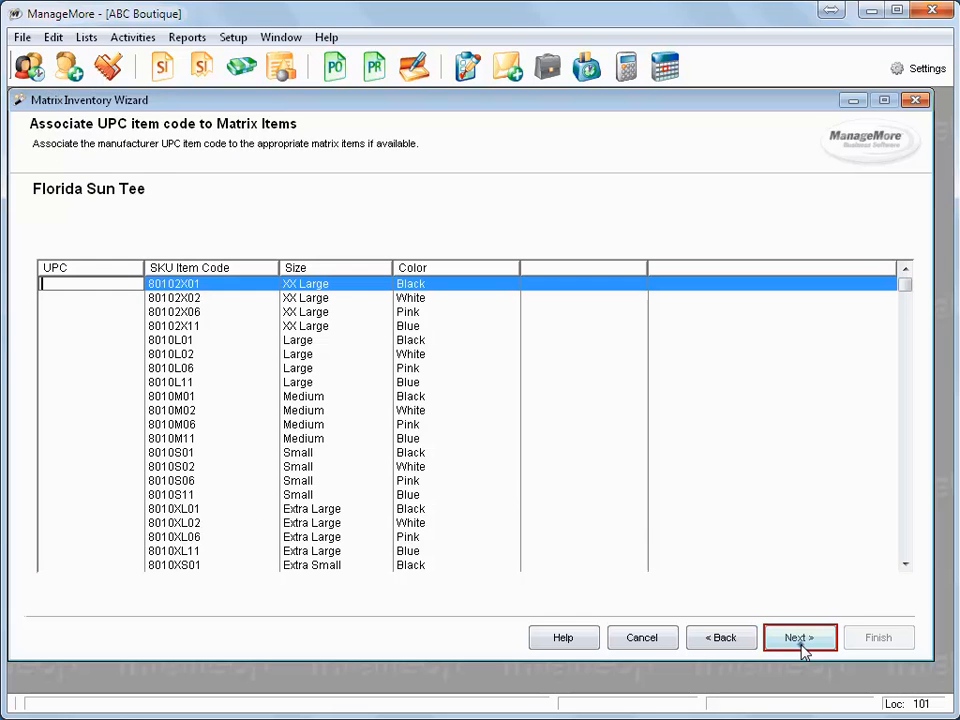
pyautogui.click(800, 636)
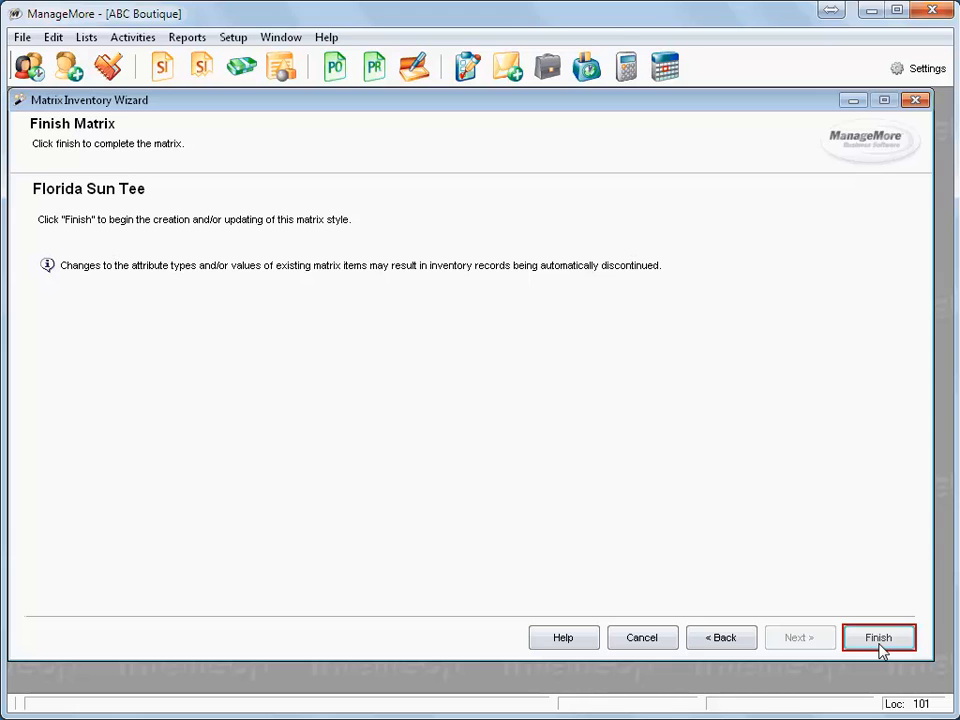
pyautogui.click(878, 636)
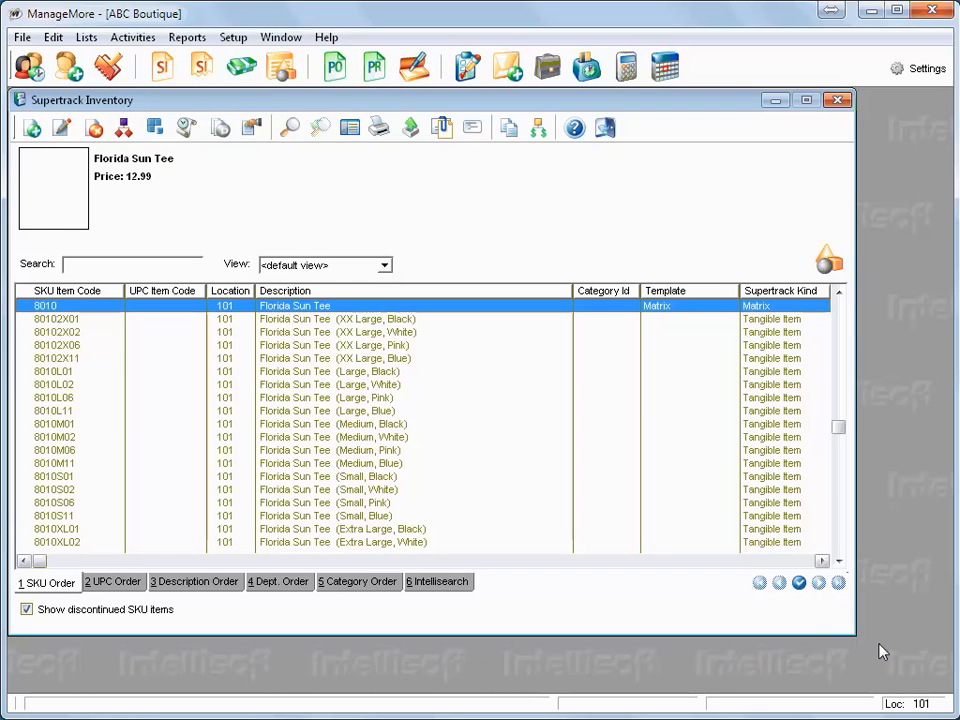
pyautogui.moveTo(604, 128)
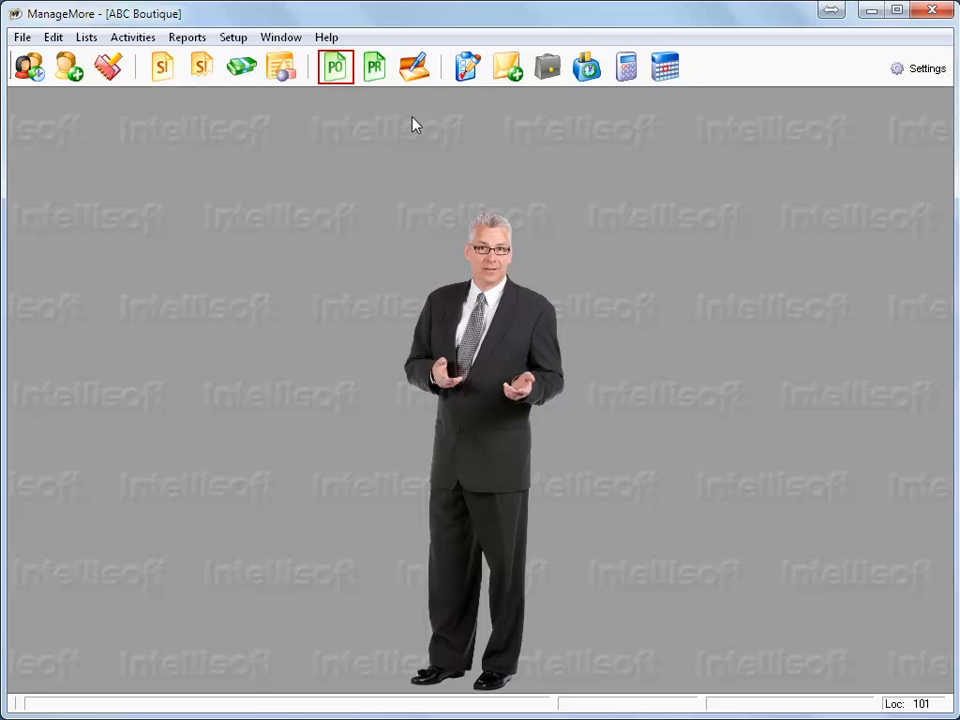
# Start a new purchase order and enter matrix item 8010 as the Sku Item.
pyautogui.click(336, 66)
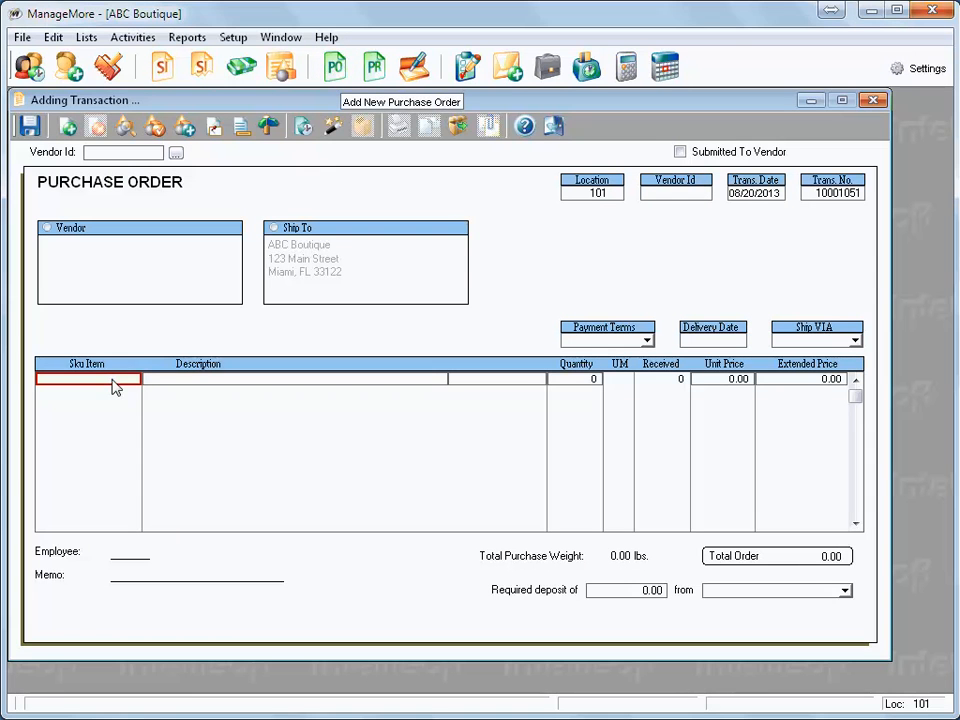
pyautogui.write('8010')
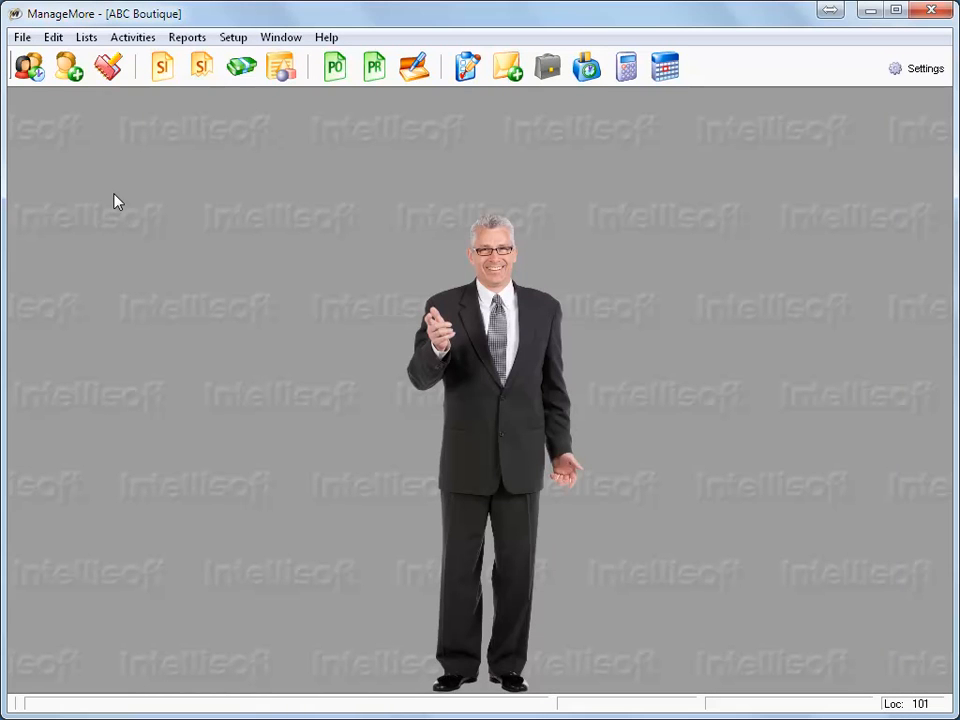
pyautogui.moveTo(86, 36)
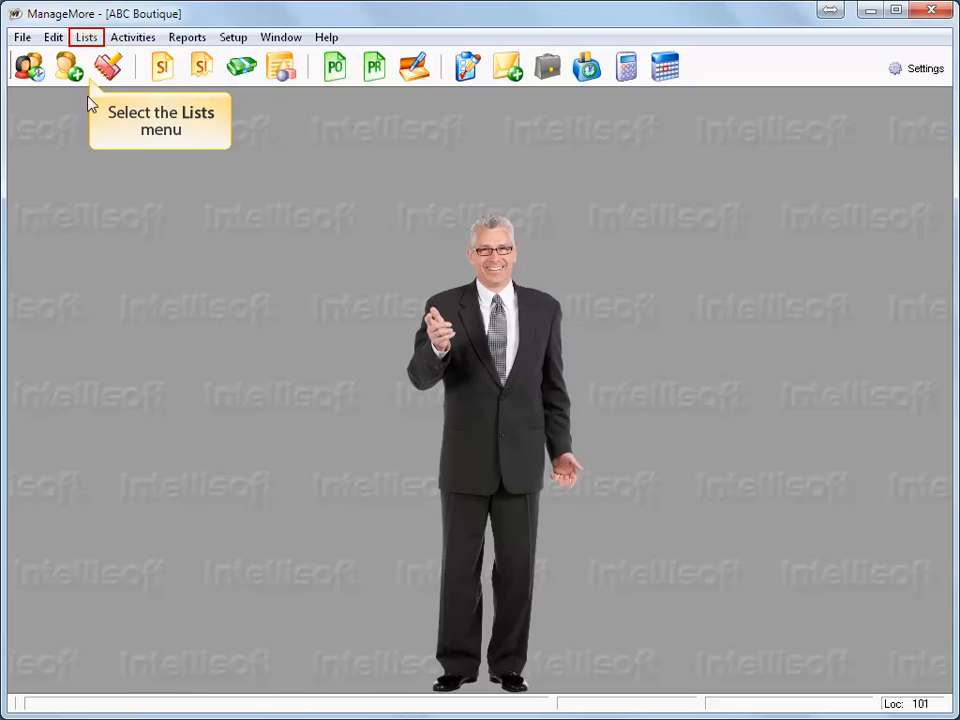
# Reach the Matrix Attribute Types list via Lists > Inventory and start a new attribute type.
pyautogui.click(86, 36)
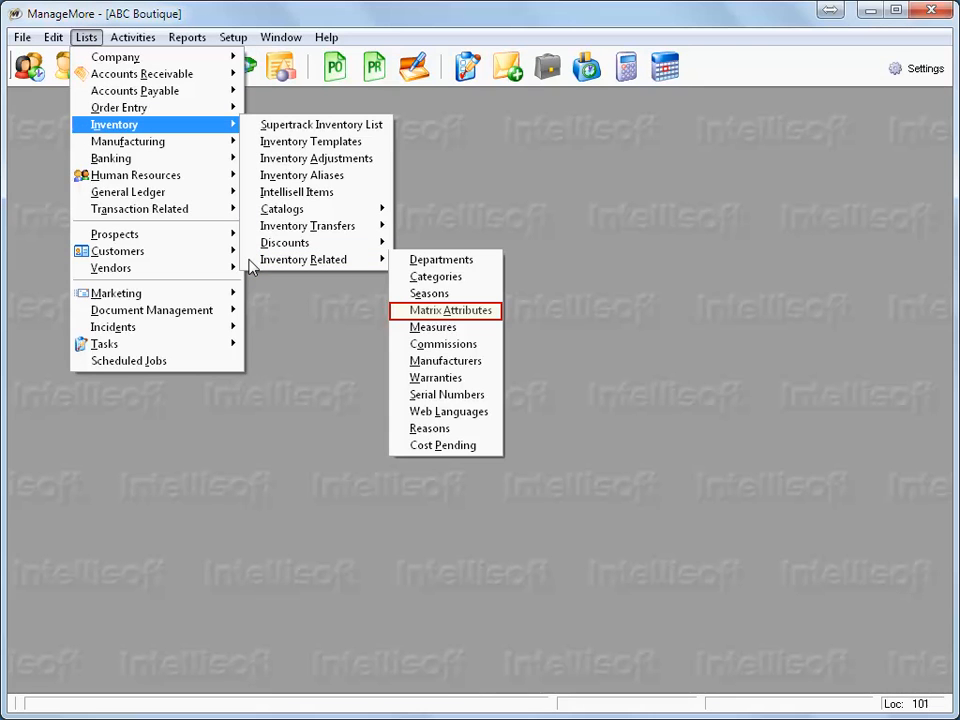
pyautogui.click(450, 310)
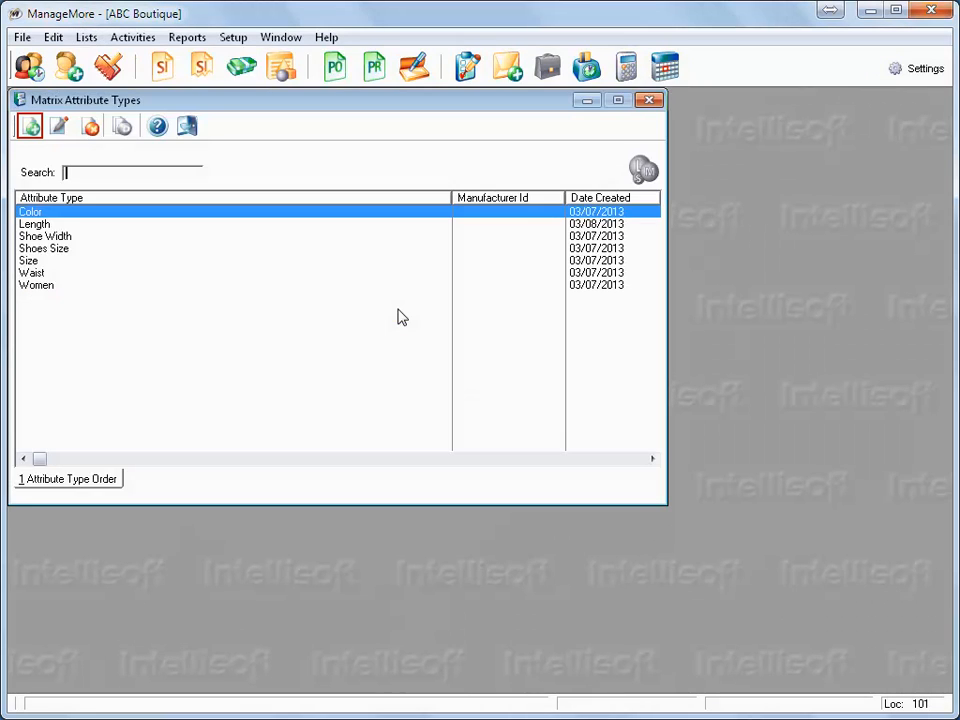
pyautogui.moveTo(140, 278)
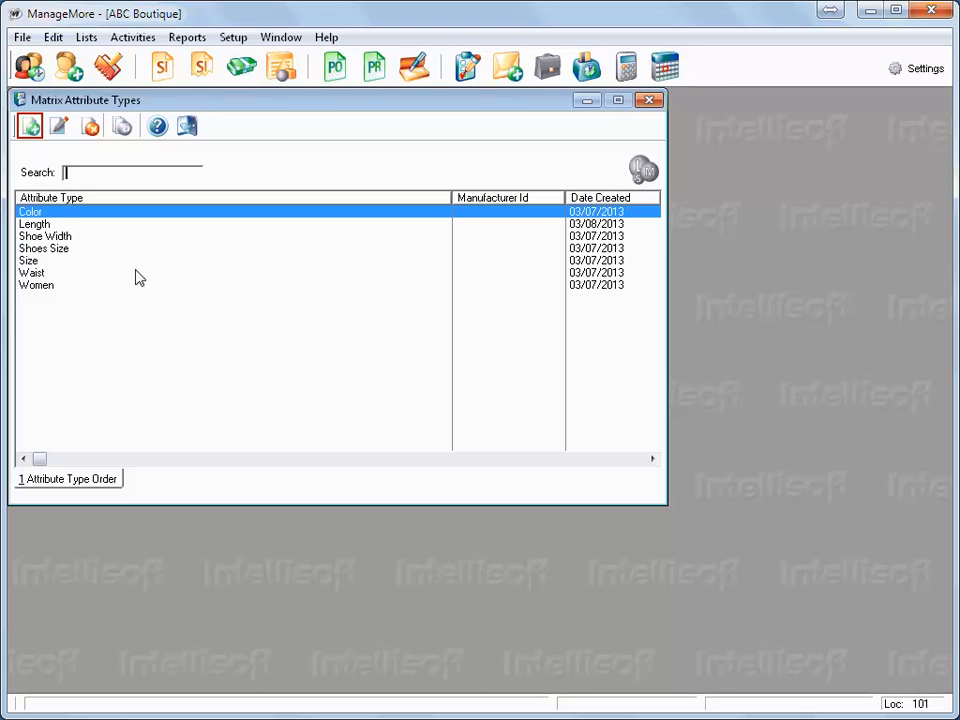
pyautogui.click(30, 126)
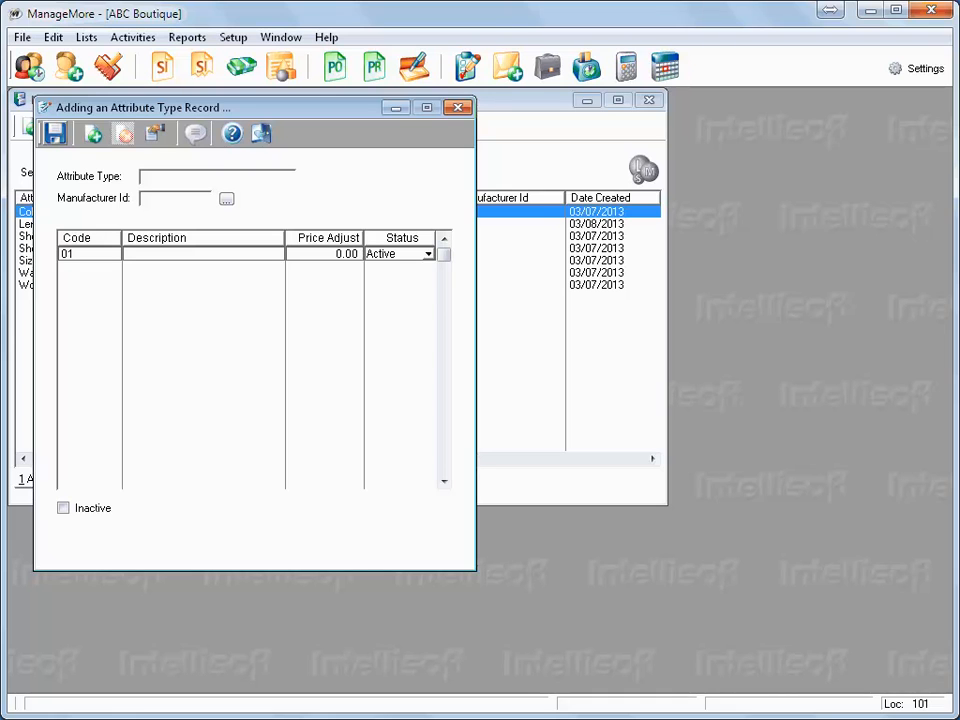
# Name the attribute type Levi Colors and pick manufacturer LEVI from the lookup.
pyautogui.click(216, 176)
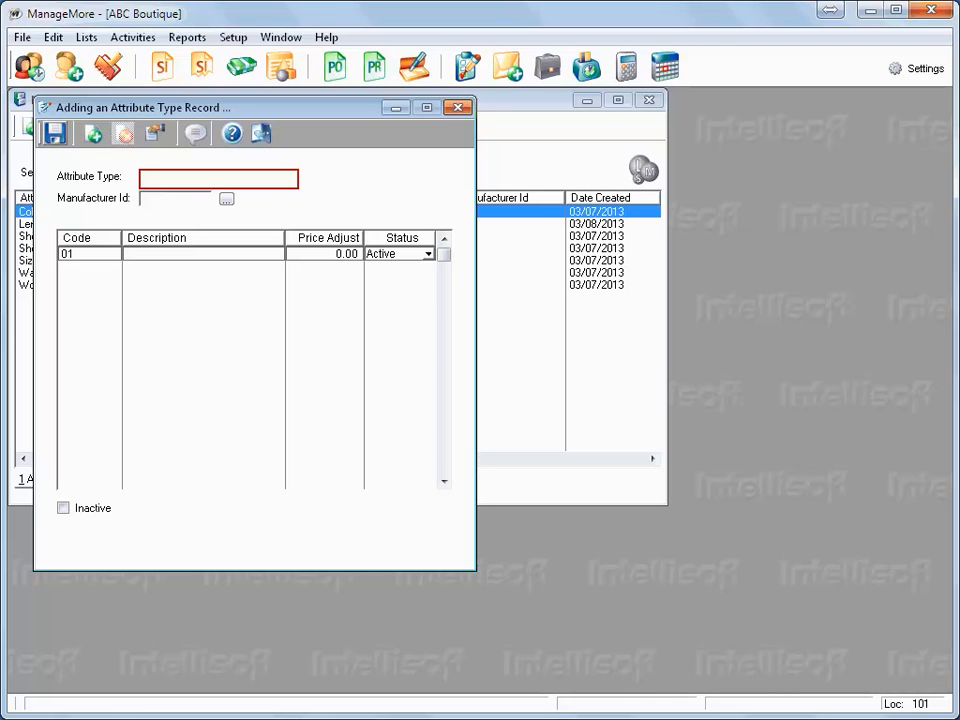
pyautogui.write('Levi Colors')
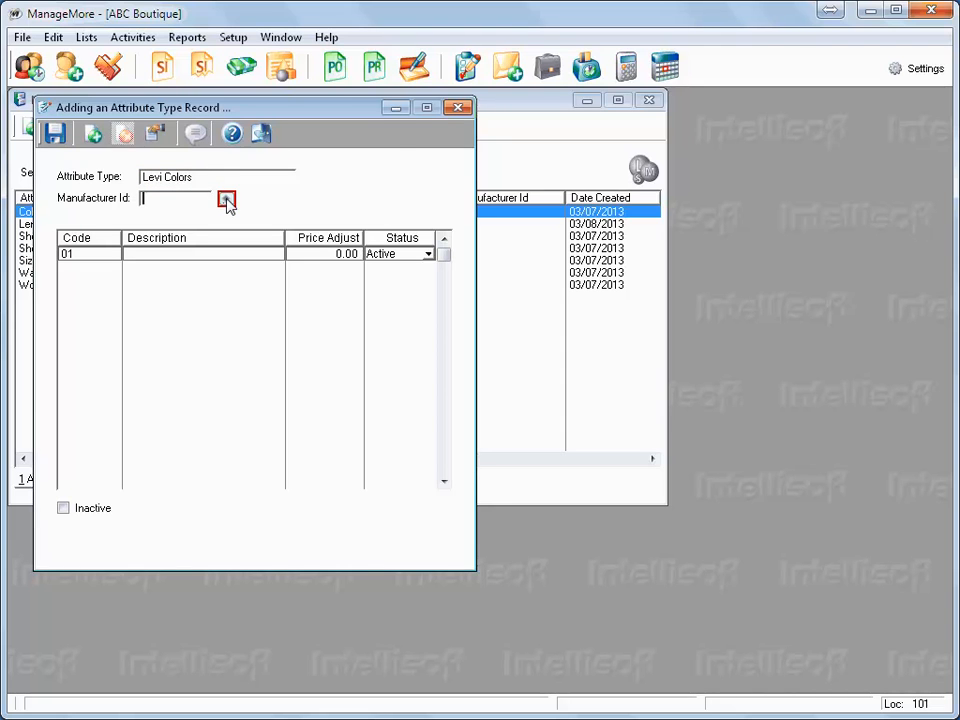
pyautogui.click(226, 198)
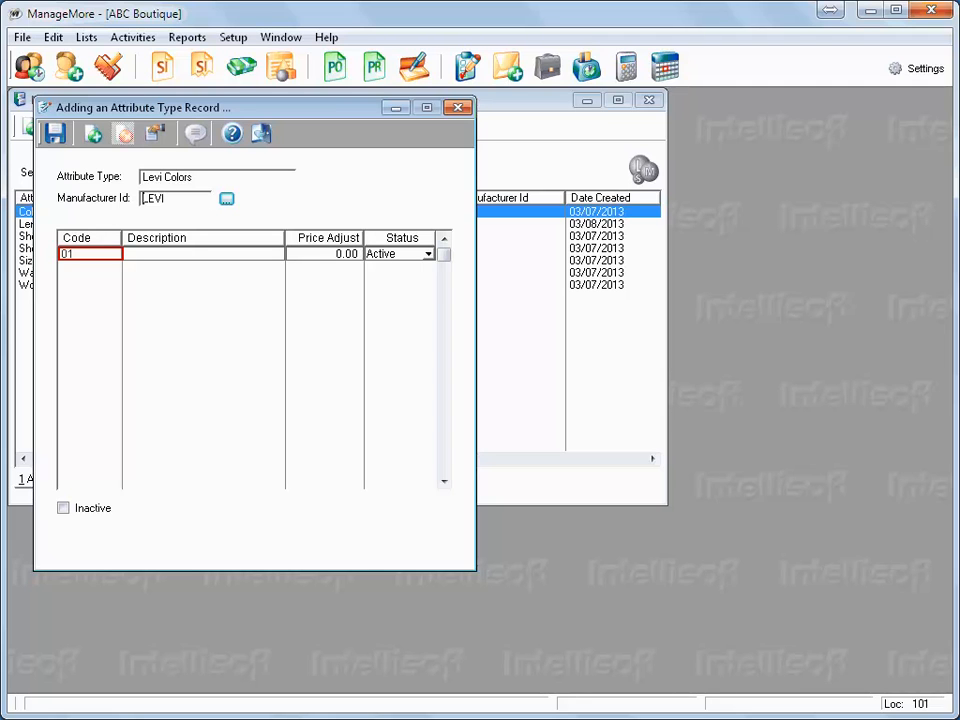
# Enter the colour values Monterey, Maldives, Amped and Galindo, active at 0.00 price adjust.
pyautogui.write('Monterel')
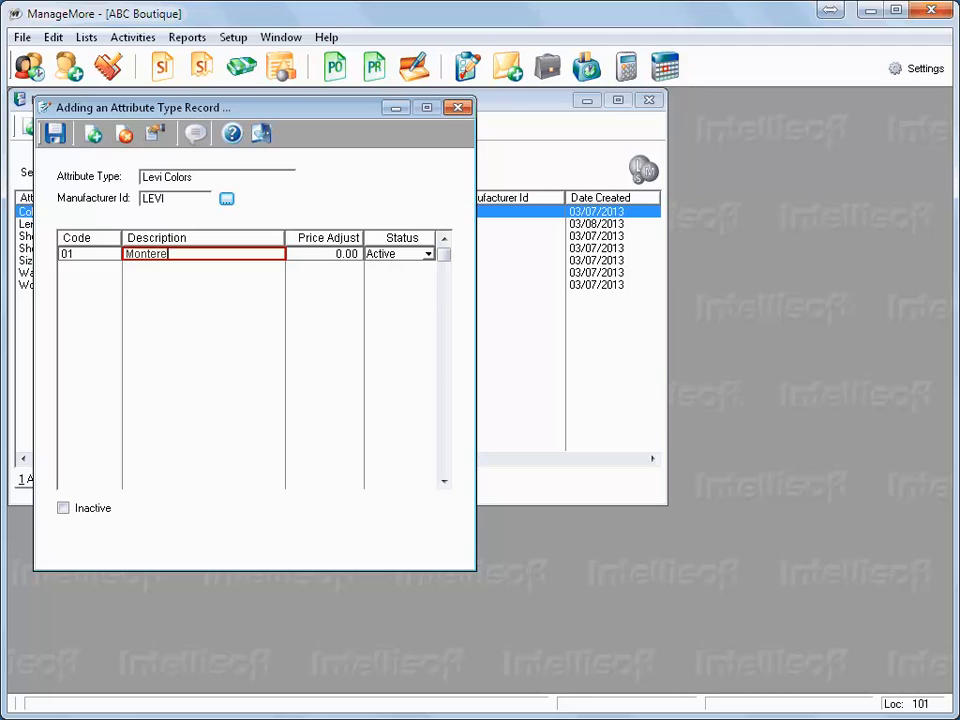
pyautogui.write('y')
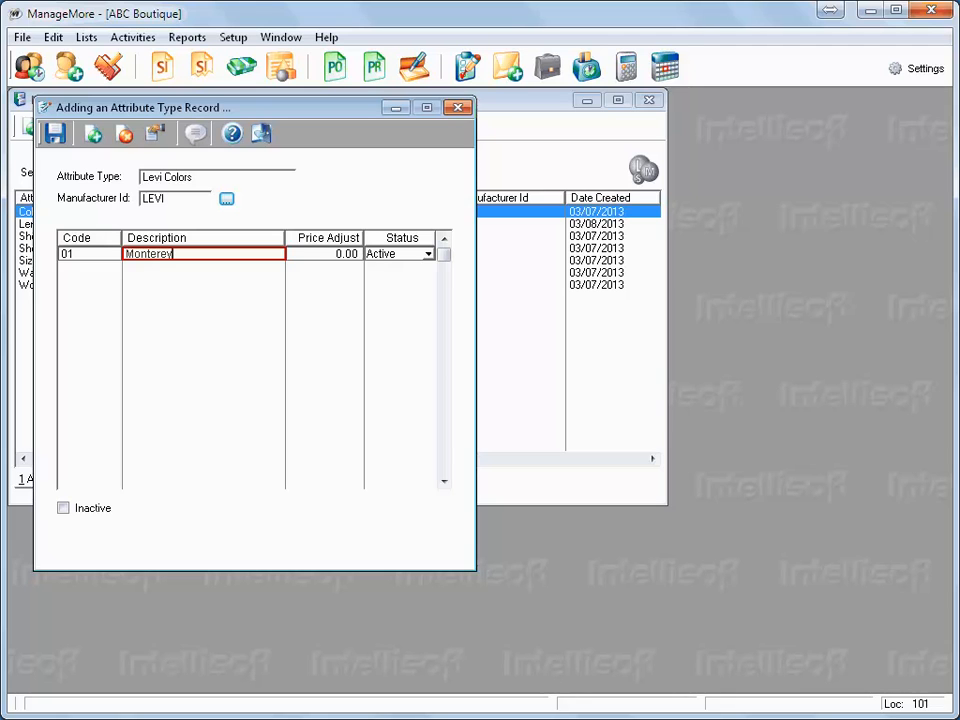
pyautogui.click(326, 252)
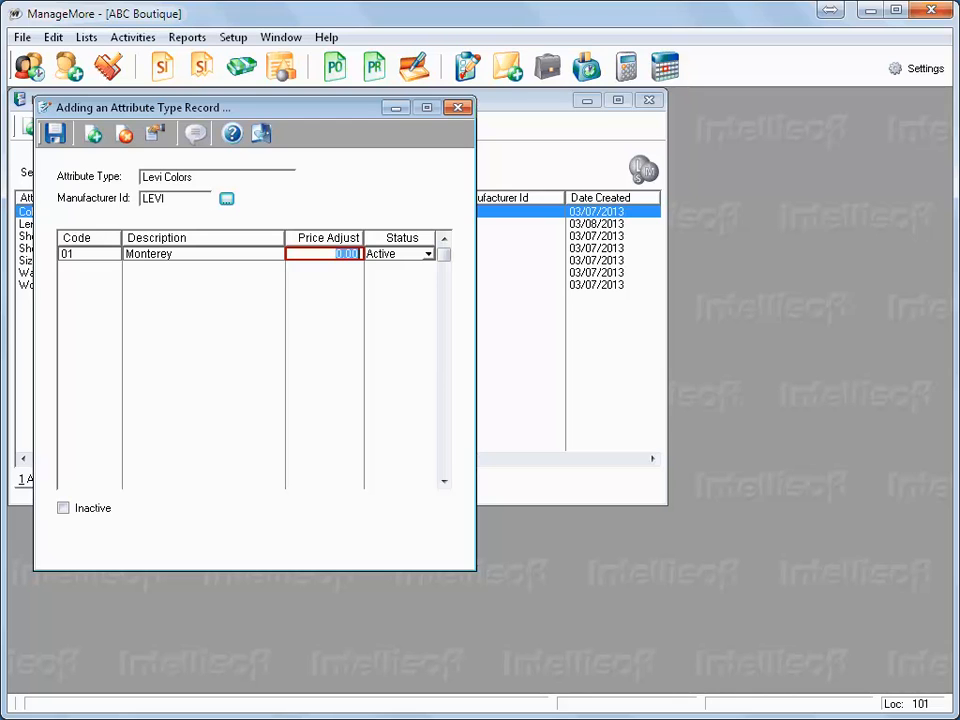
pyautogui.click(398, 252)
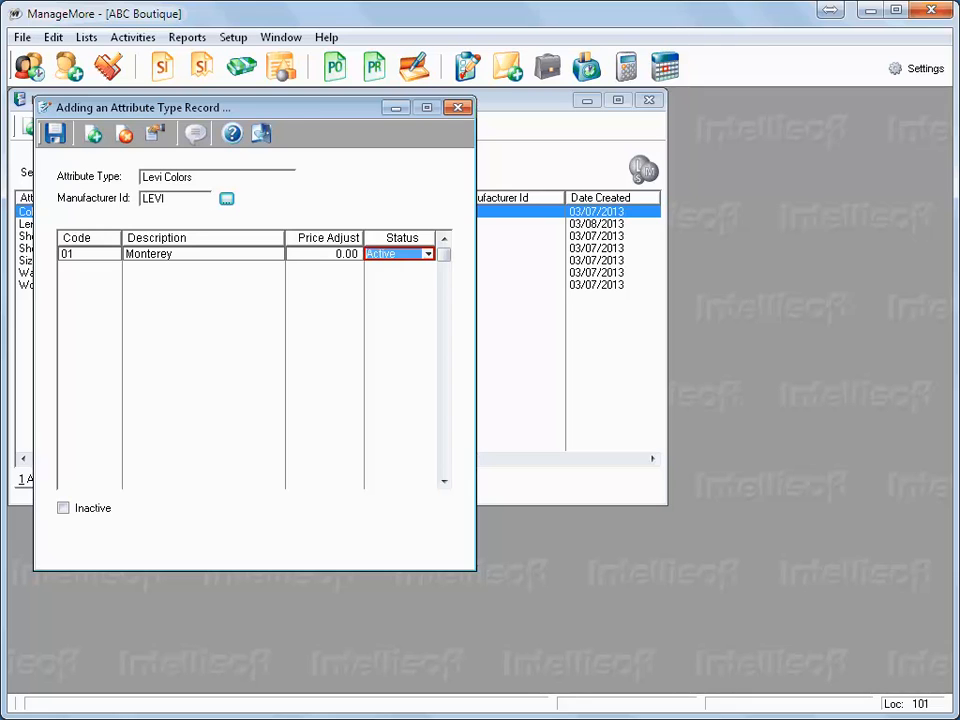
pyautogui.write('Mal')
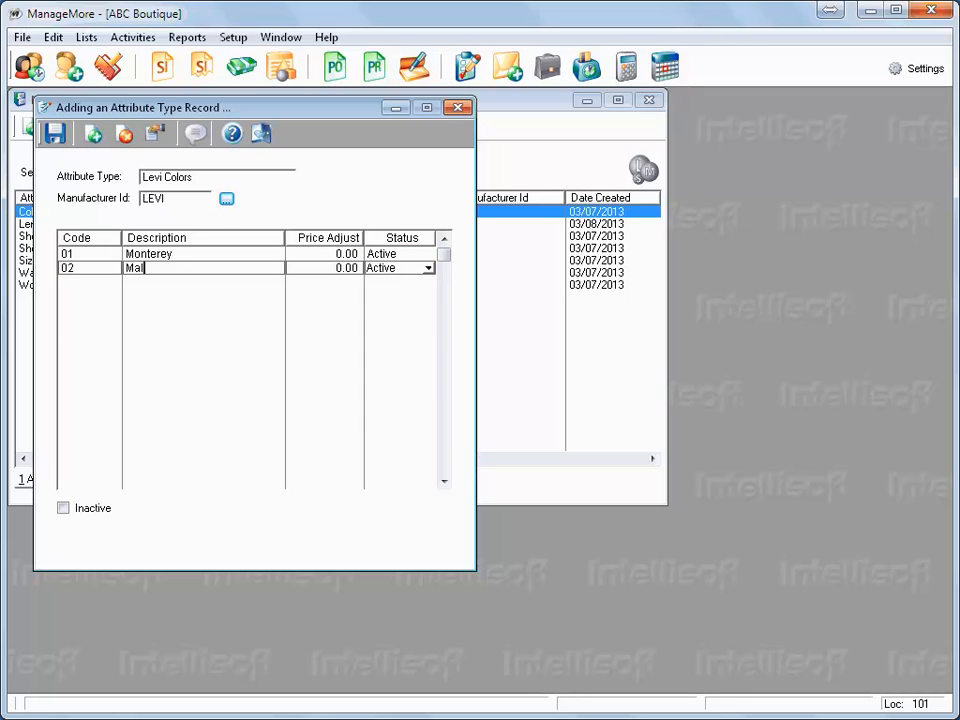
pyautogui.write('dives')
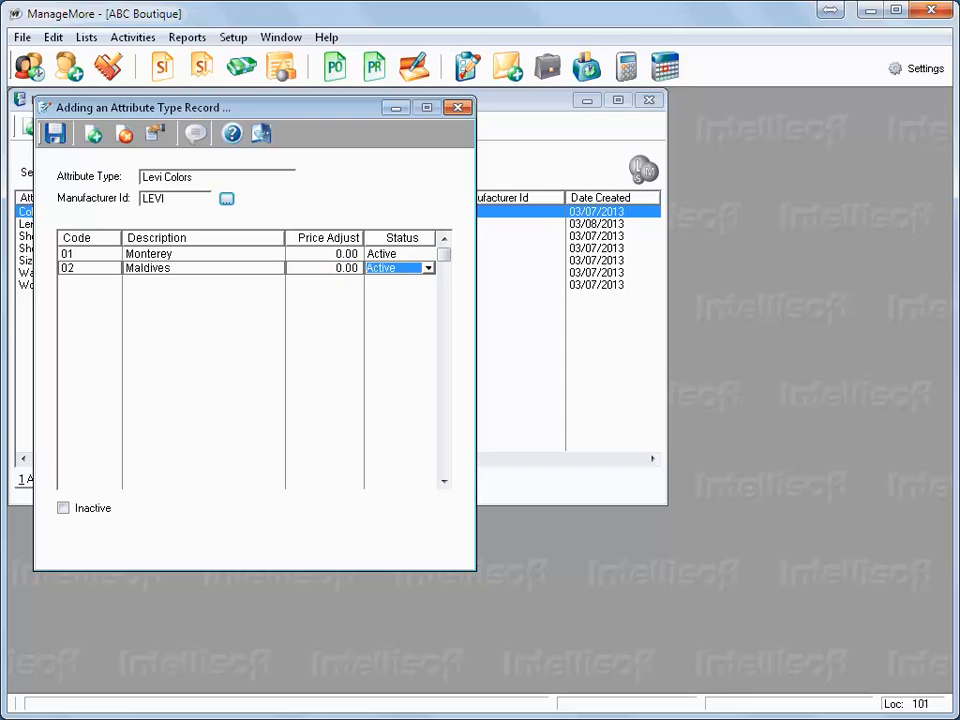
pyautogui.write('Amped')
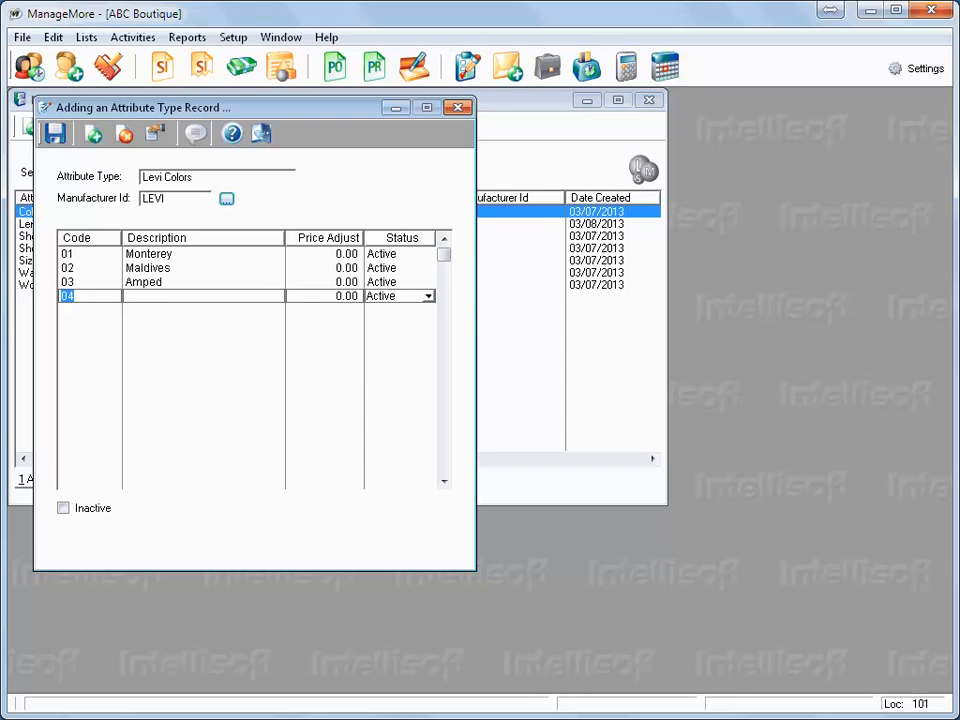
pyautogui.write('Galindo')
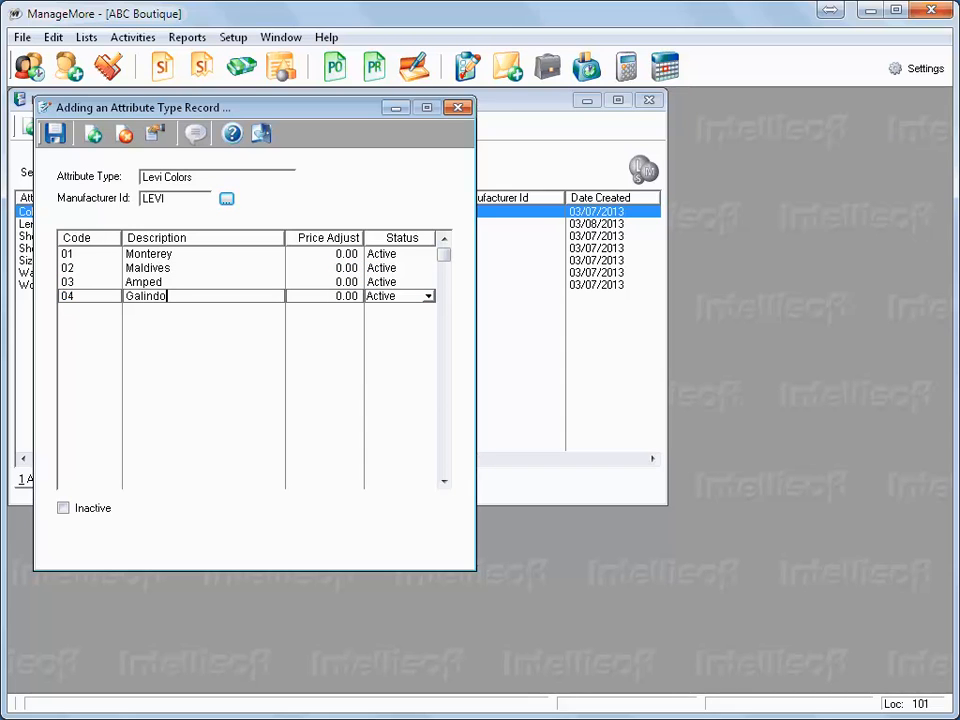
pyautogui.click(346, 296)
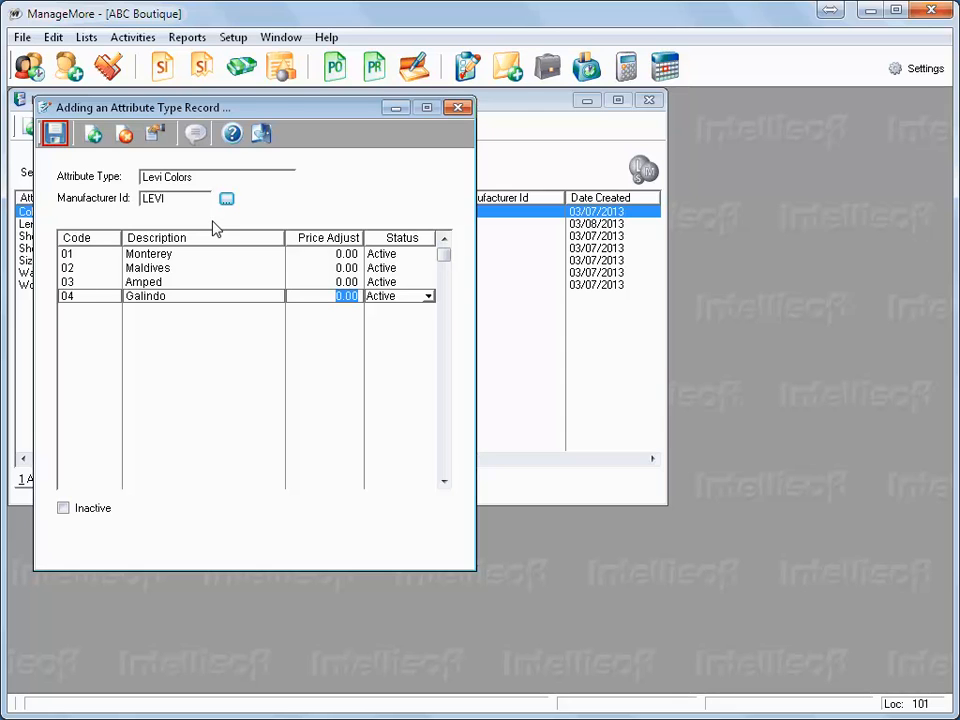
# Save the Levi Colors attribute type and close the Matrix Attribute Types list.
pyautogui.click(54, 132)
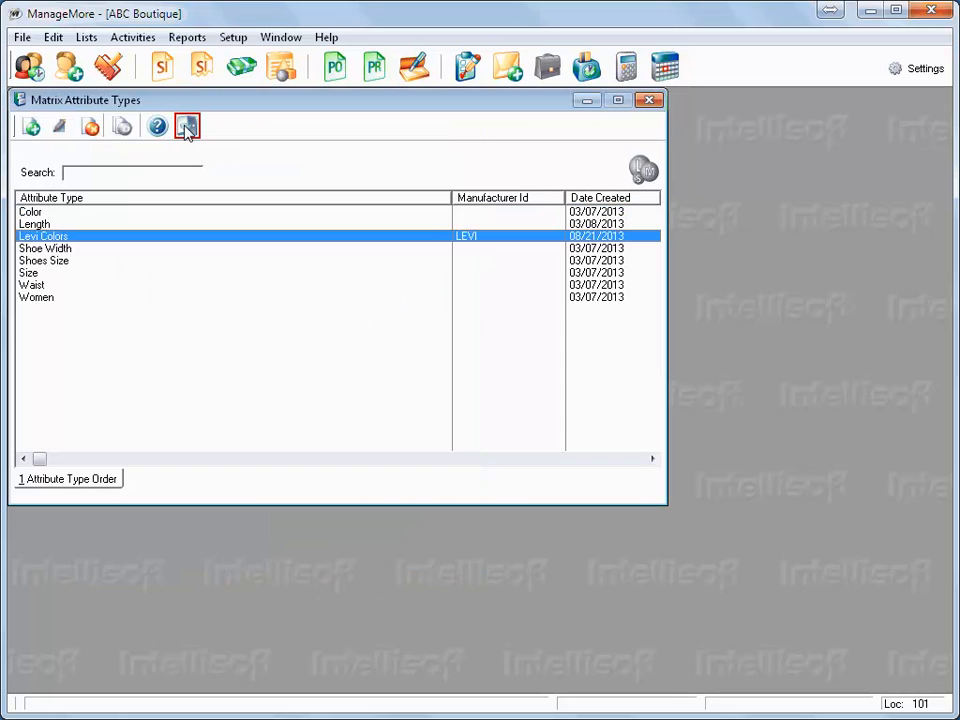
pyautogui.click(648, 100)
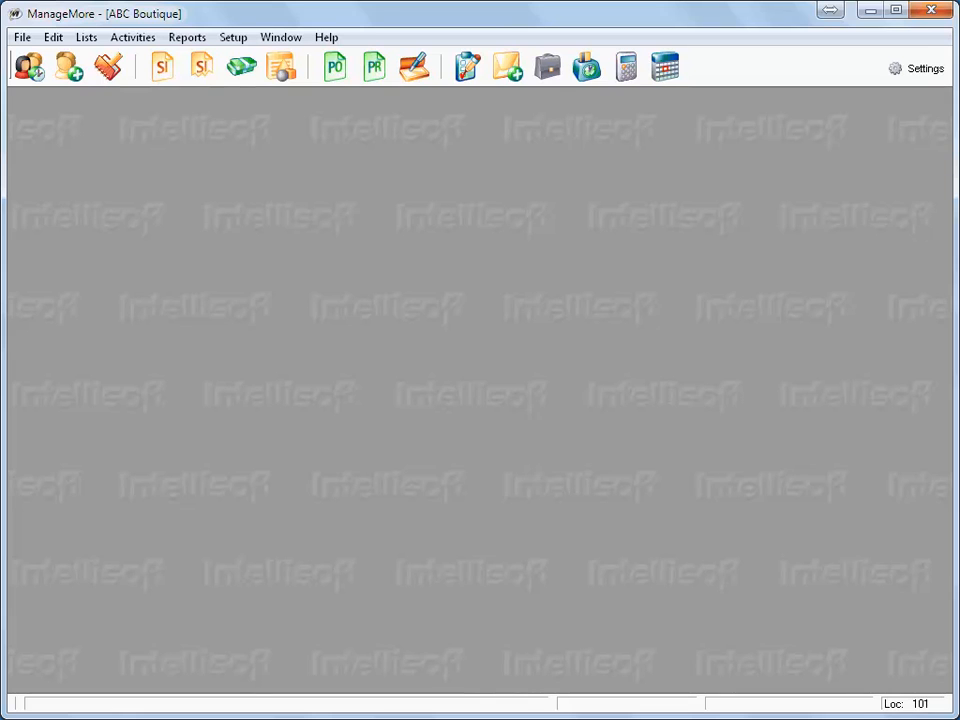